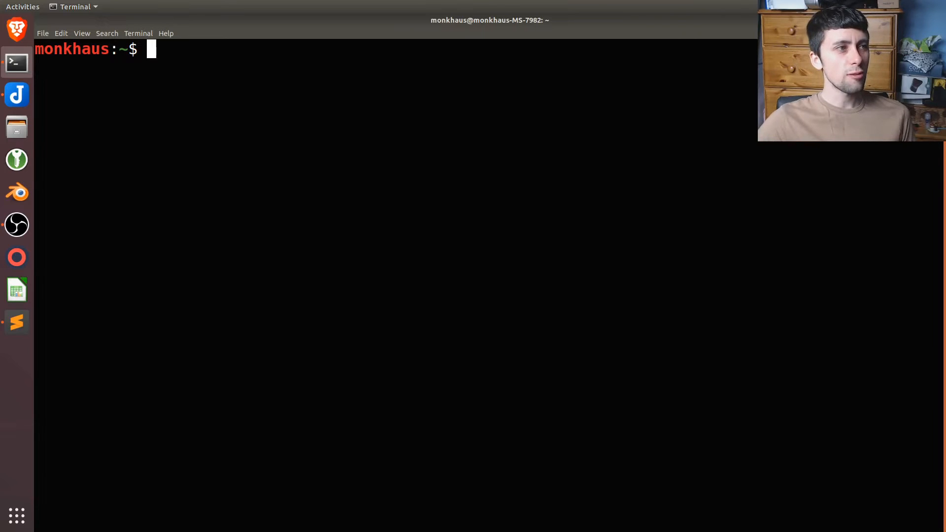
# Enter the terminal command 'touch test.py && subl test.py'.
pyautogui.write('touch')
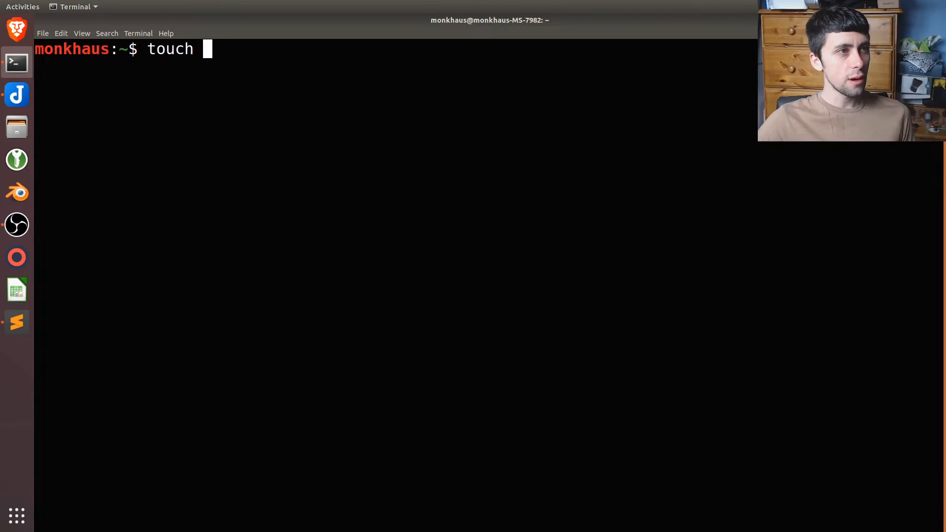
pyautogui.write('test.py && subl')
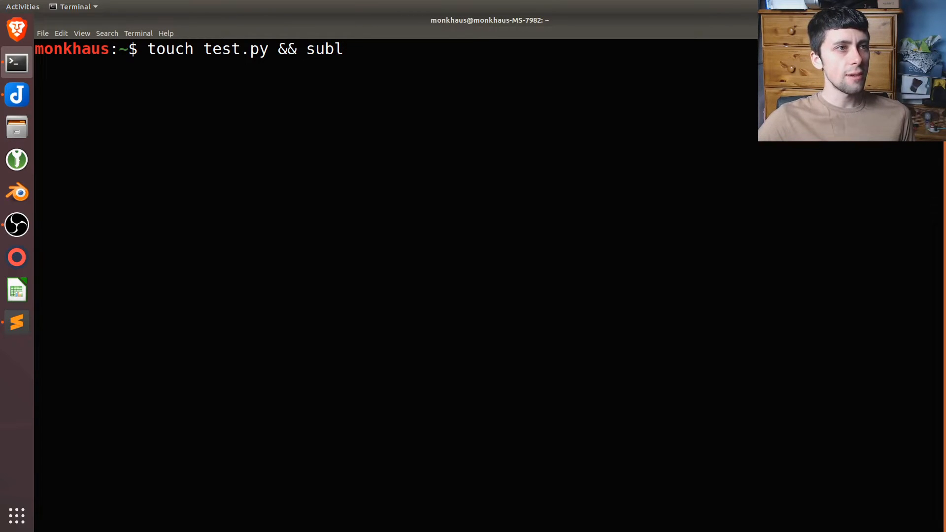
pyautogui.write('test.py')
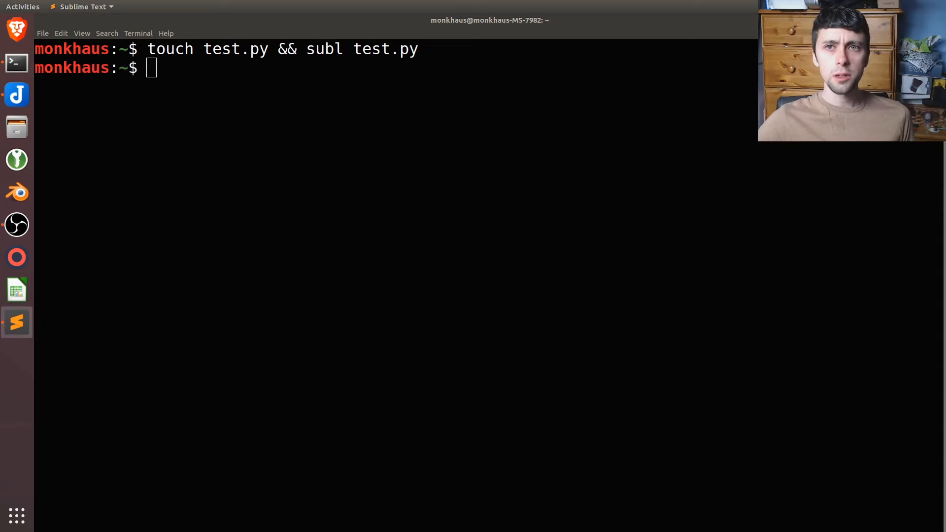
# Run the command, then write 'import sys' and 'import argparse' at the top of test.py.
pyautogui.press('Return')
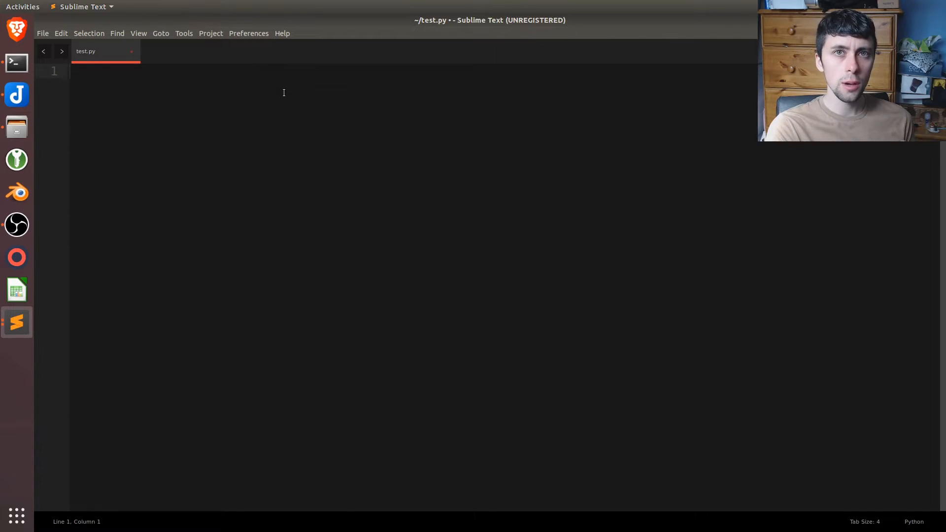
pyautogui.write('import sys')
pyautogui.write('import argparse')
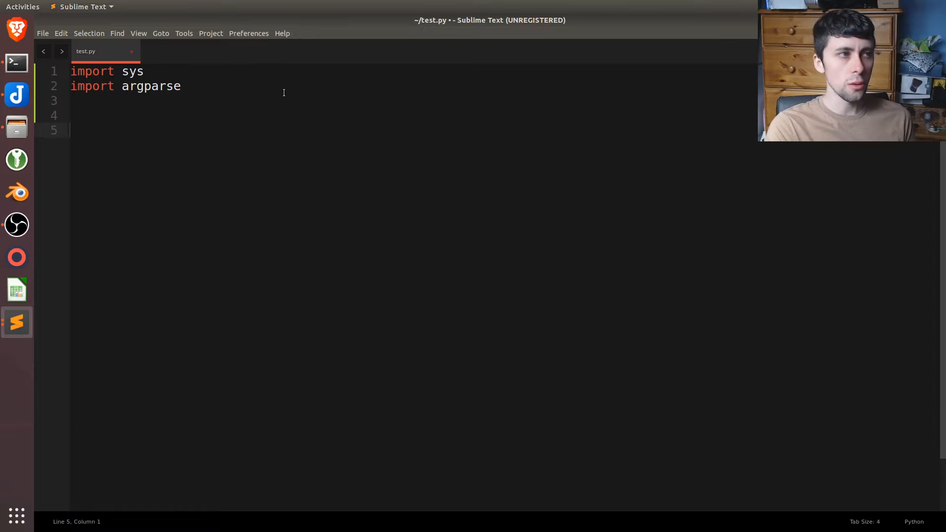
pyautogui.doubleClick(151, 86)
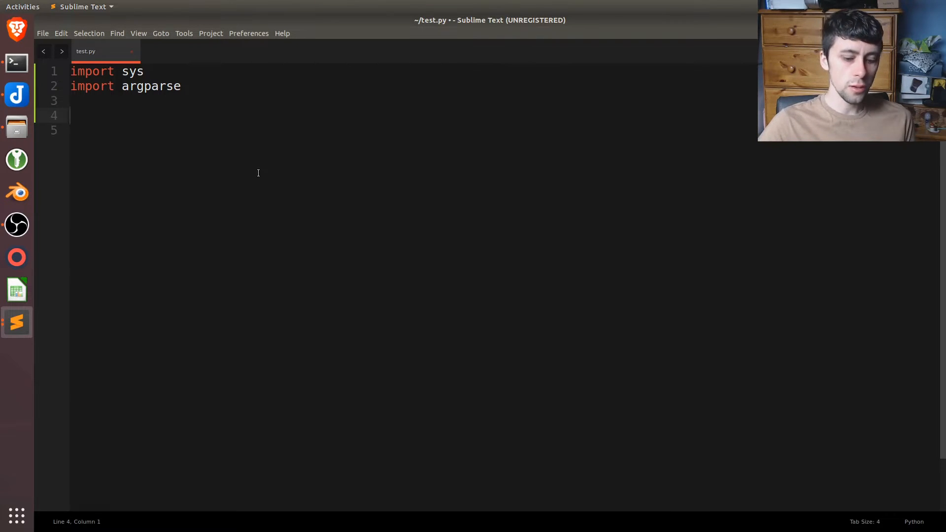
# Add print(len(sys.argv)) and print(str(sys.argv)), save test.py, and switch to the terminal.
pyautogui.write('pri')
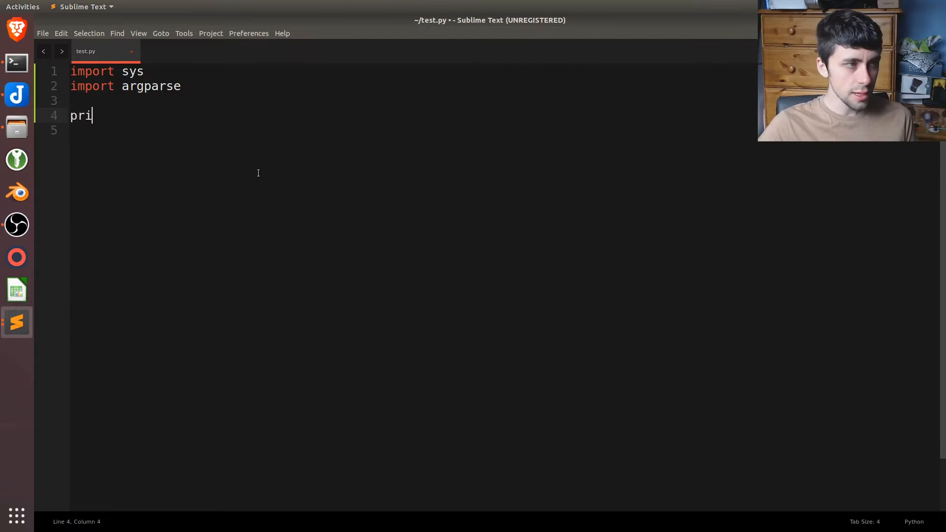
pyautogui.write('nt(len()')
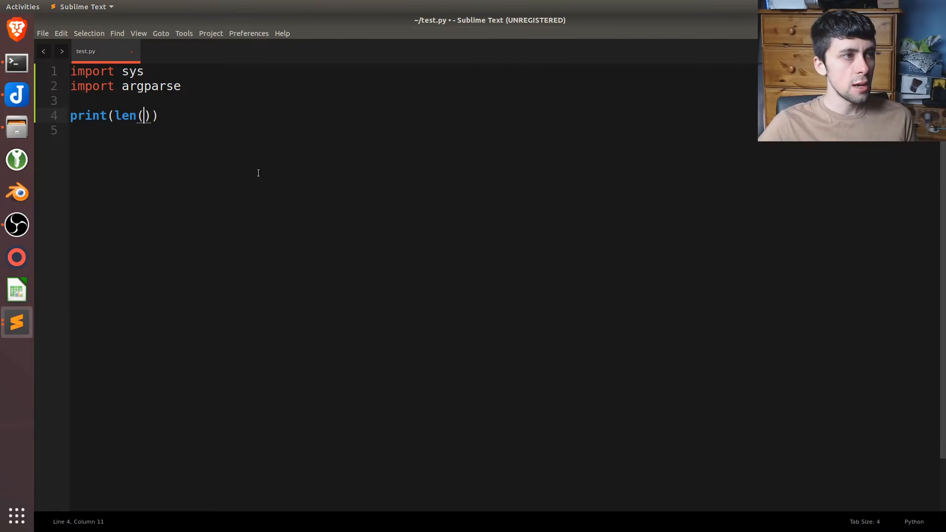
pyautogui.write('sys')
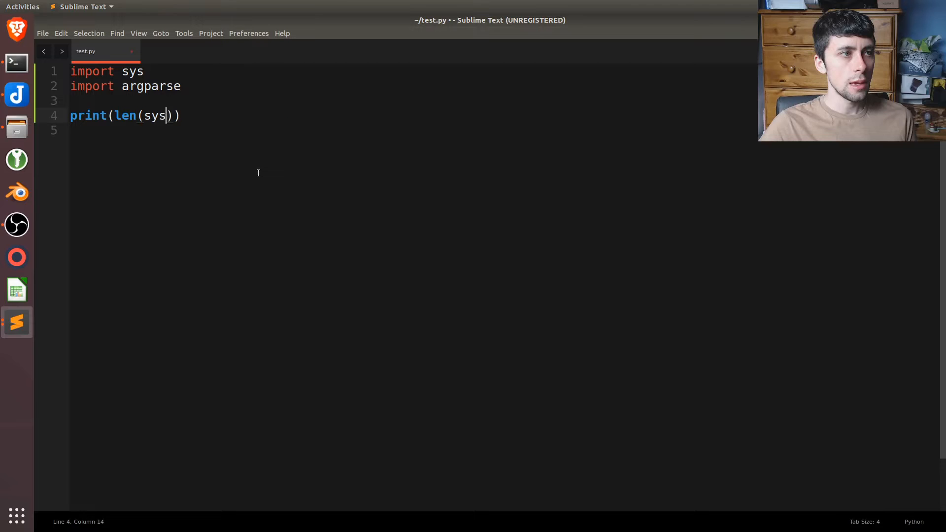
pyautogui.write('.argv')
pyautogui.click(504, 130)
pyautogui.write('print(')
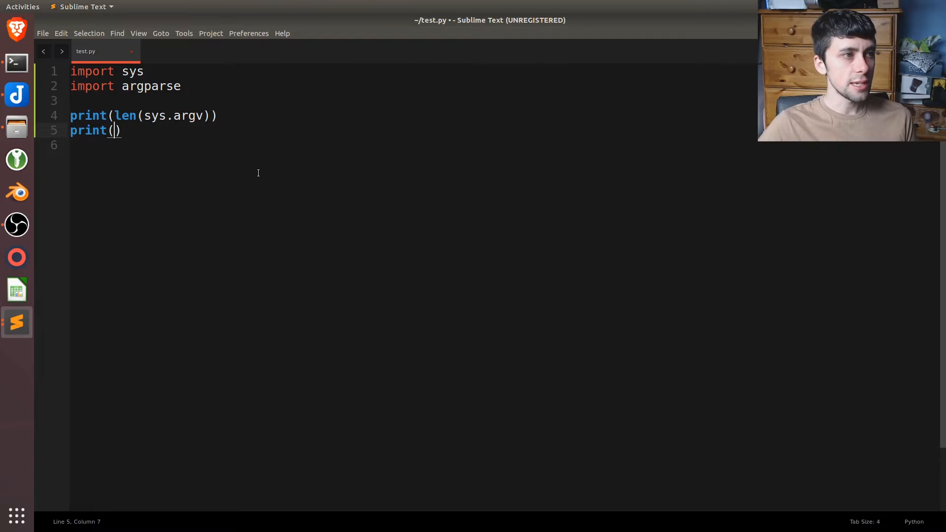
pyautogui.write('str(')
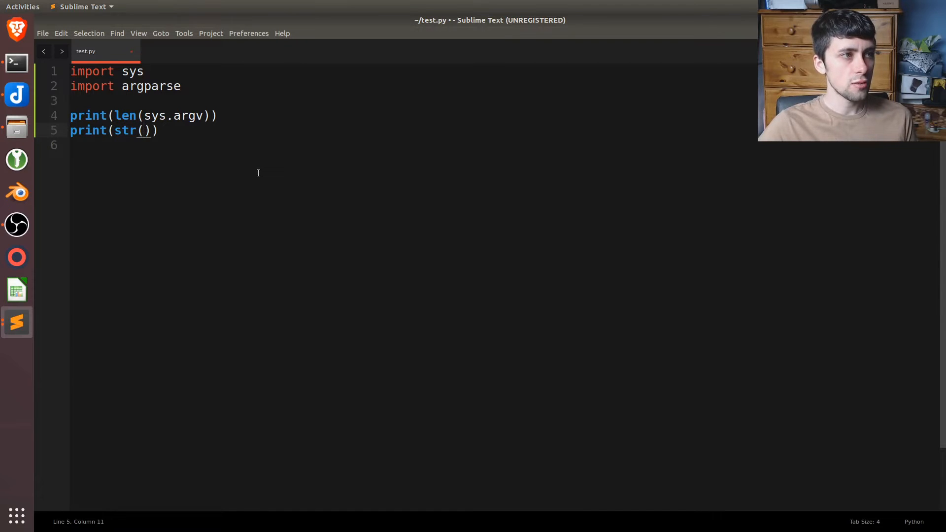
pyautogui.write('sys.argv')
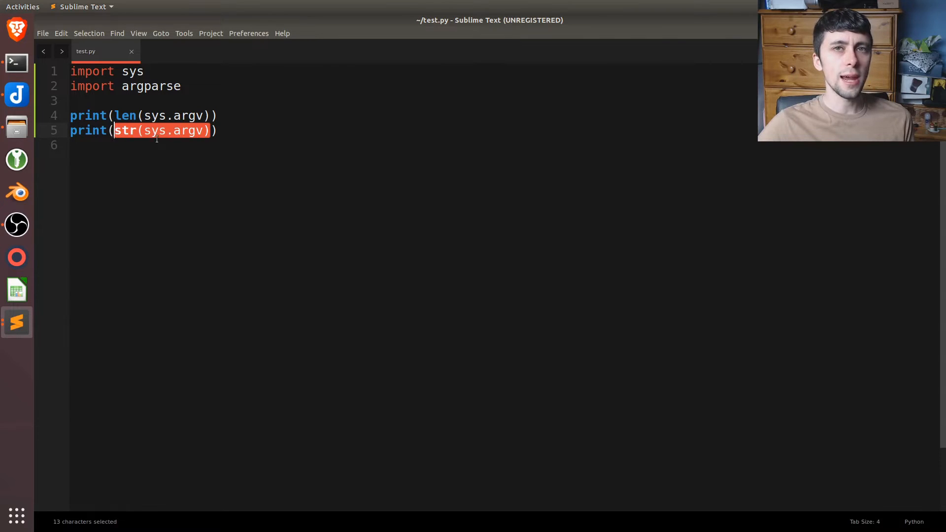
pyautogui.click(69, 145)
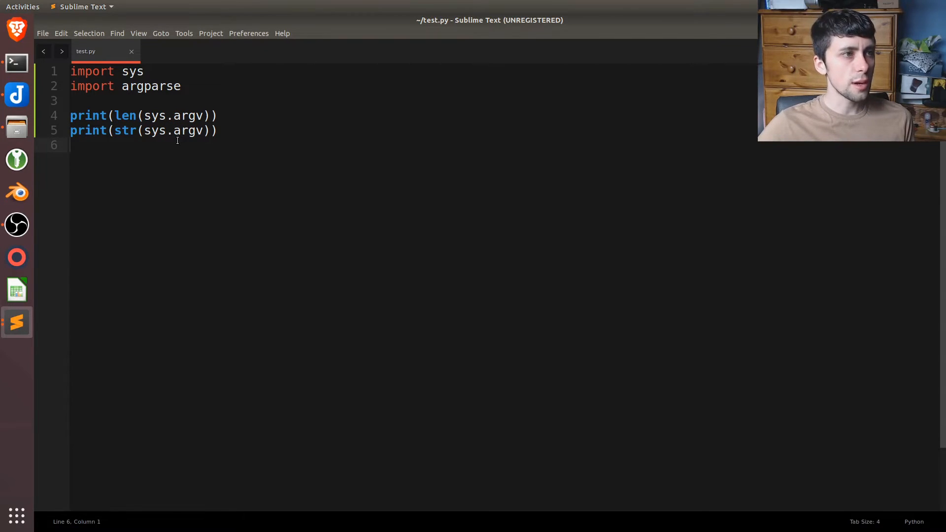
pyautogui.click(22, 7)
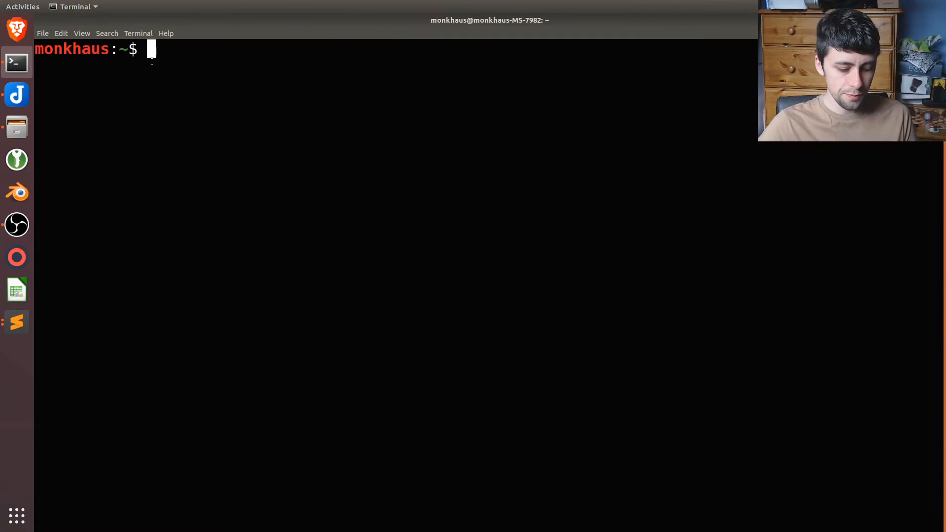
# Run 'python3 test.py' with extra arguments like 'egg', then return to Sublime Text.
pyautogui.write('python3 test.py')
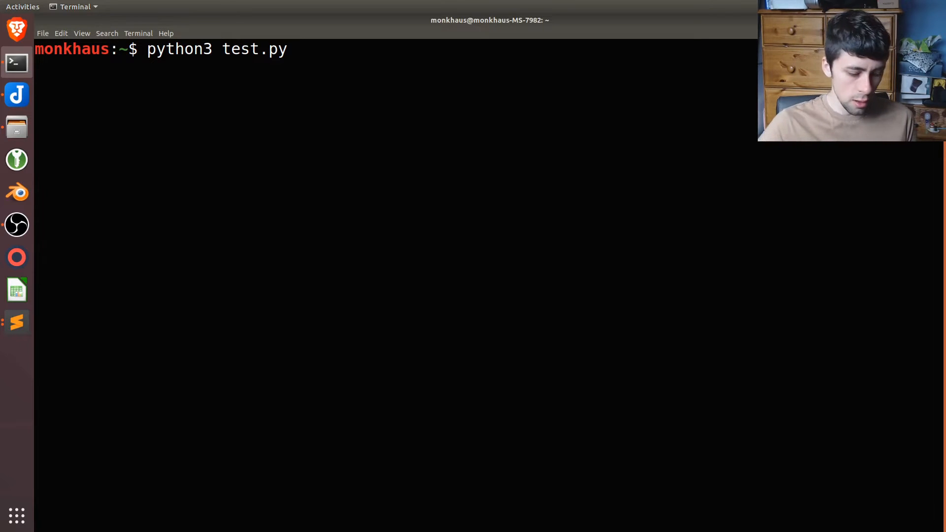
pyautogui.write('egg')
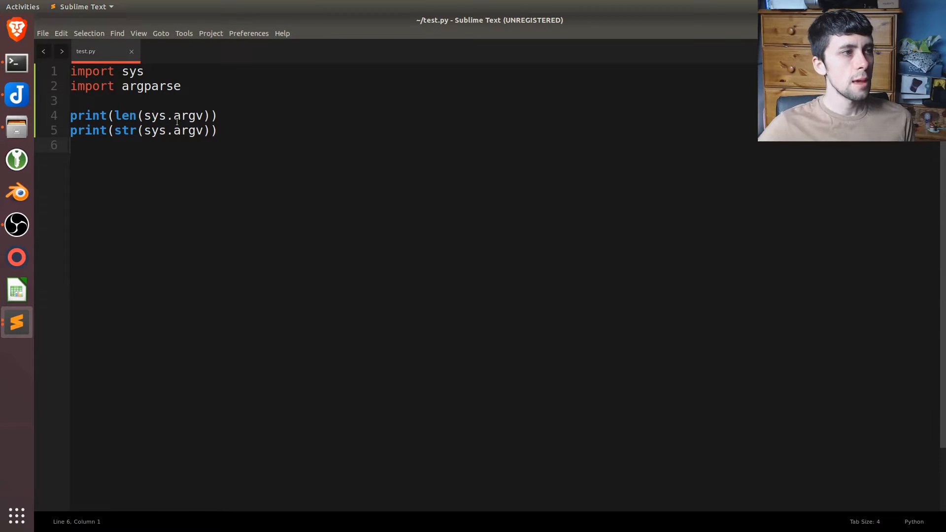
# Add a for i in range(0, len(sys.argv)) loop printing sys.argv[i] when i != 0.
pyautogui.press('Return')
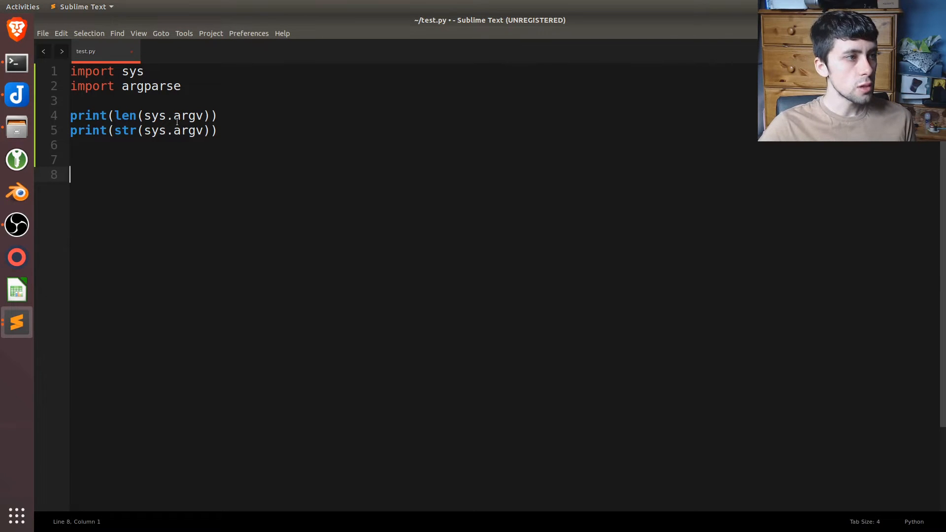
pyautogui.write('for i')
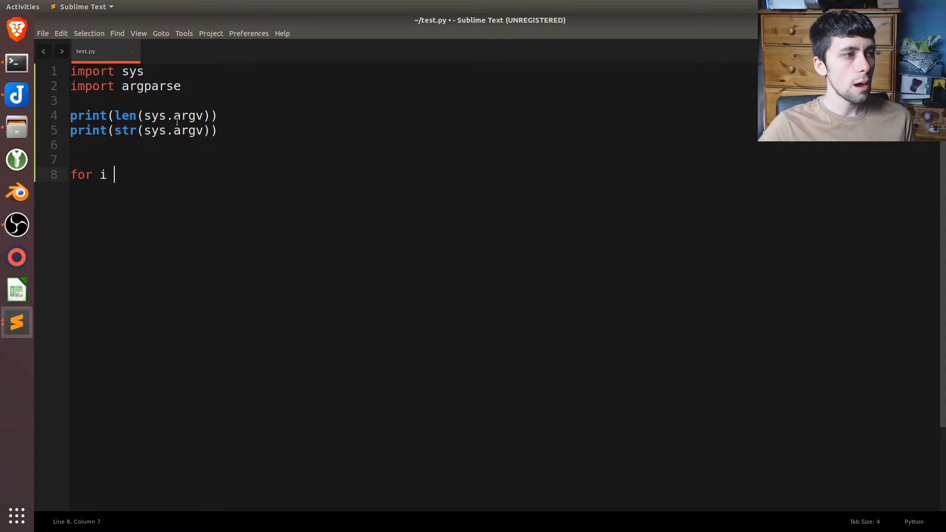
pyautogui.write('in range(')
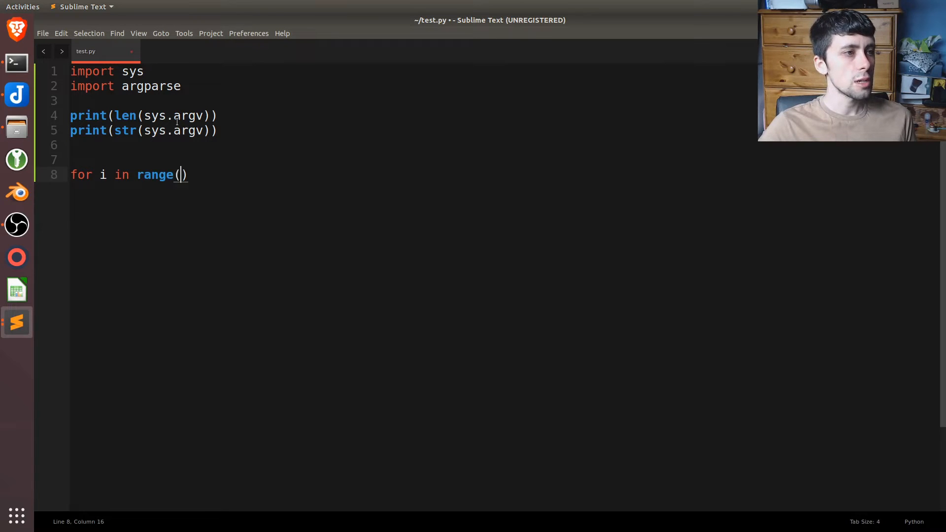
pyautogui.write('0,')
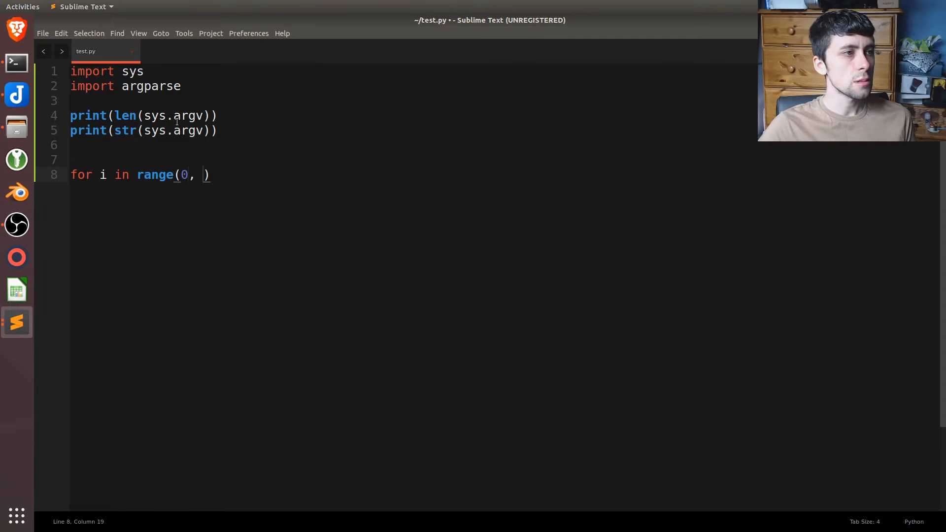
pyautogui.write('len')
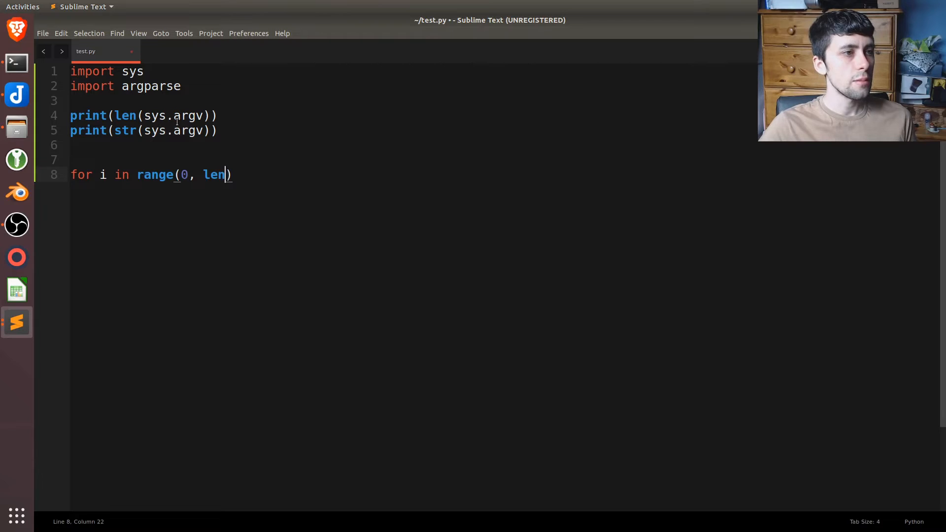
pyautogui.write('(sys.argv')
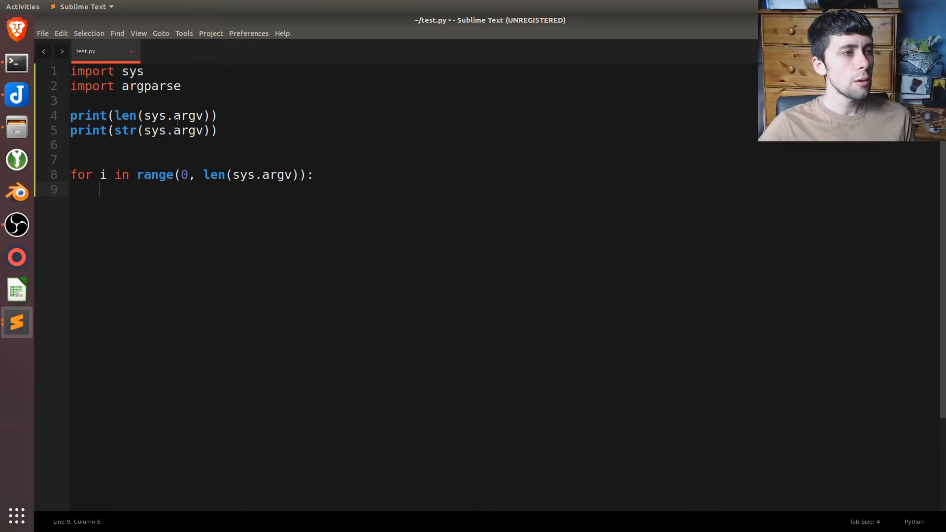
pyautogui.write('i')
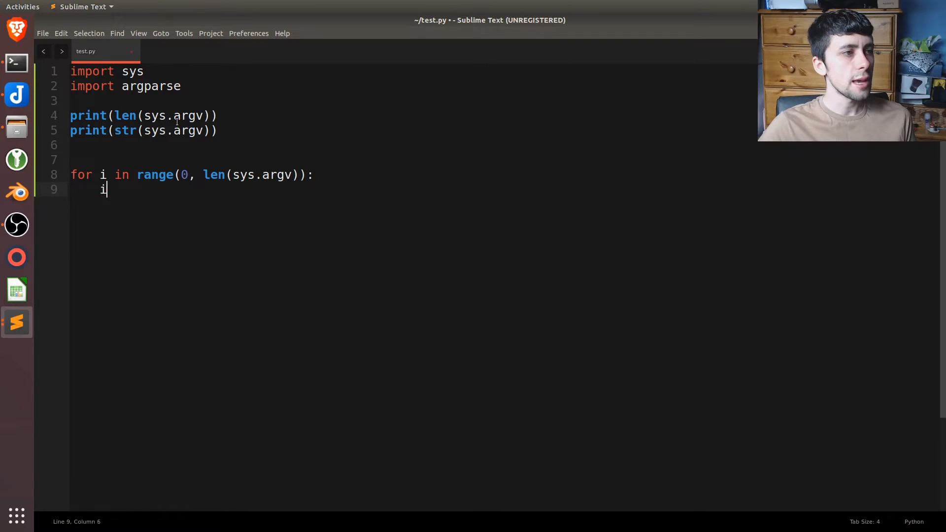
pyautogui.write('f(')
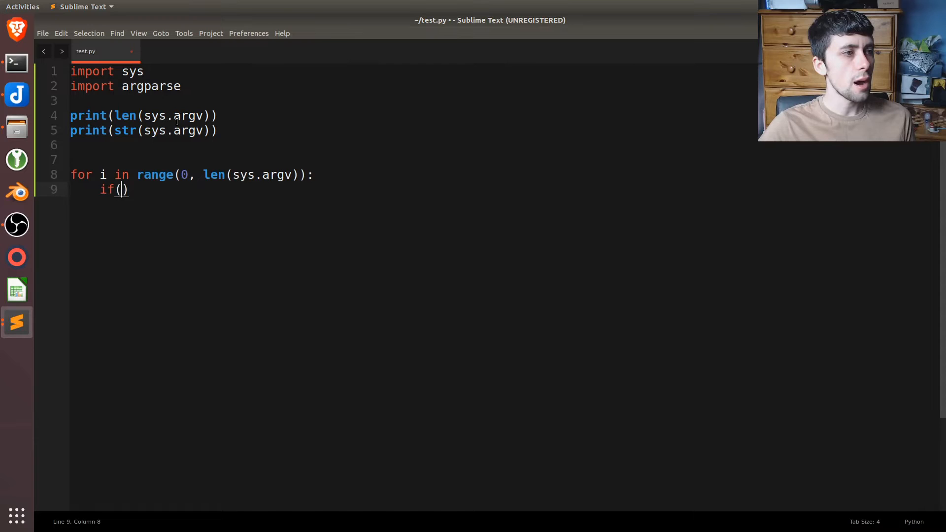
pyautogui.write('i != 0')
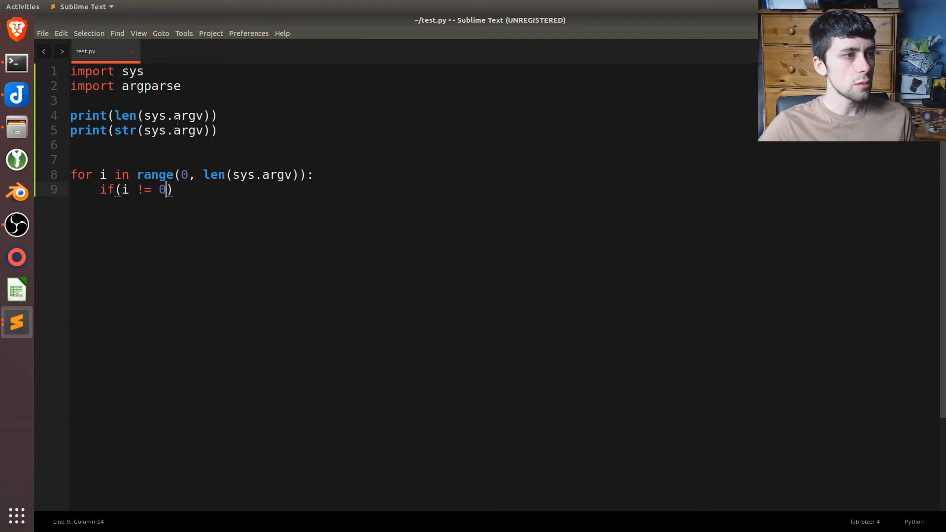
pyautogui.write(':')
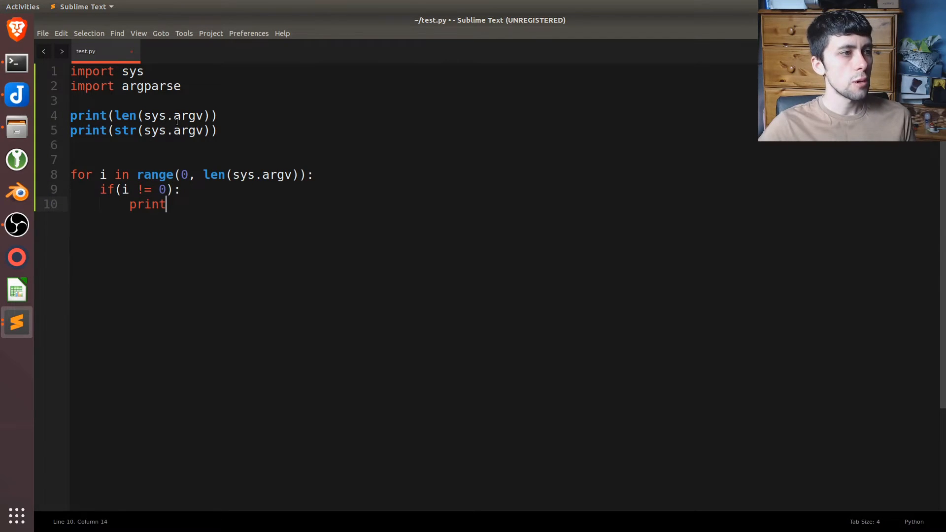
pyautogui.write('(sys.argv[i')
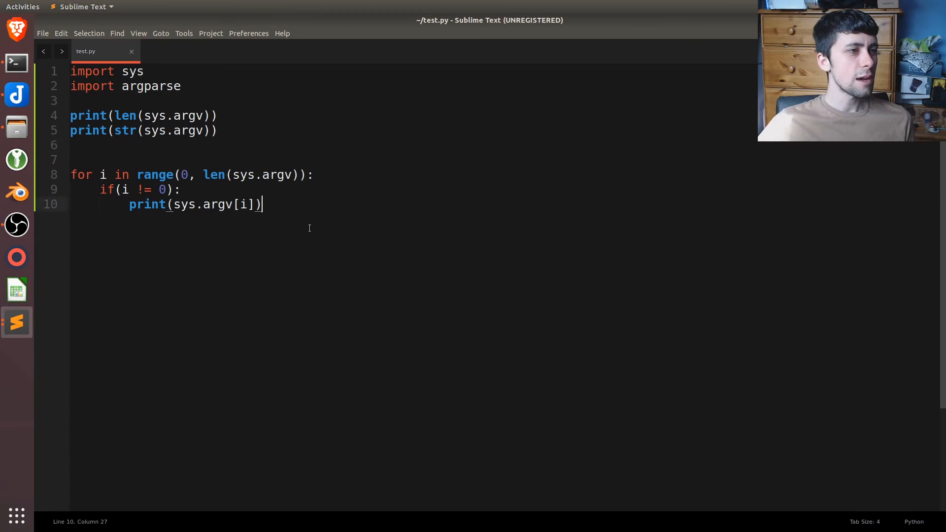
pyautogui.moveTo(71, 115); pyautogui.dragTo(261, 204)
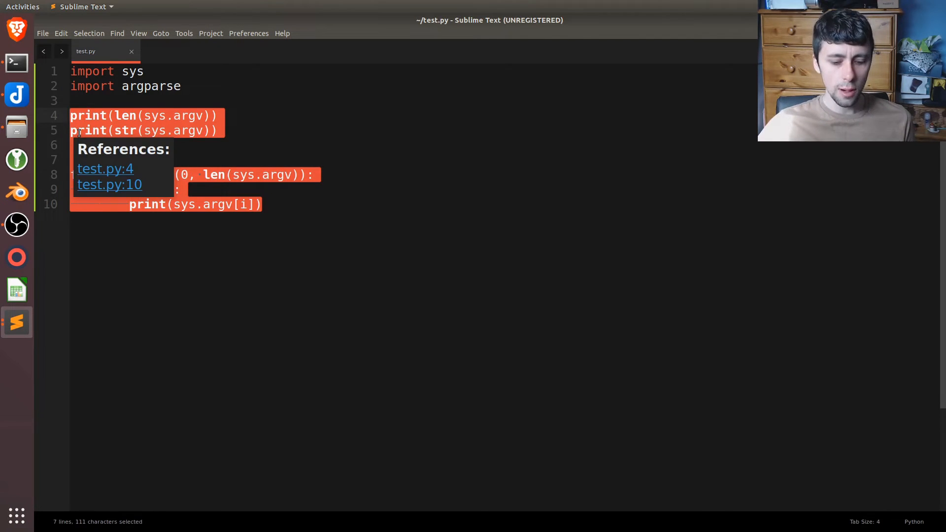
pyautogui.press('Delete')
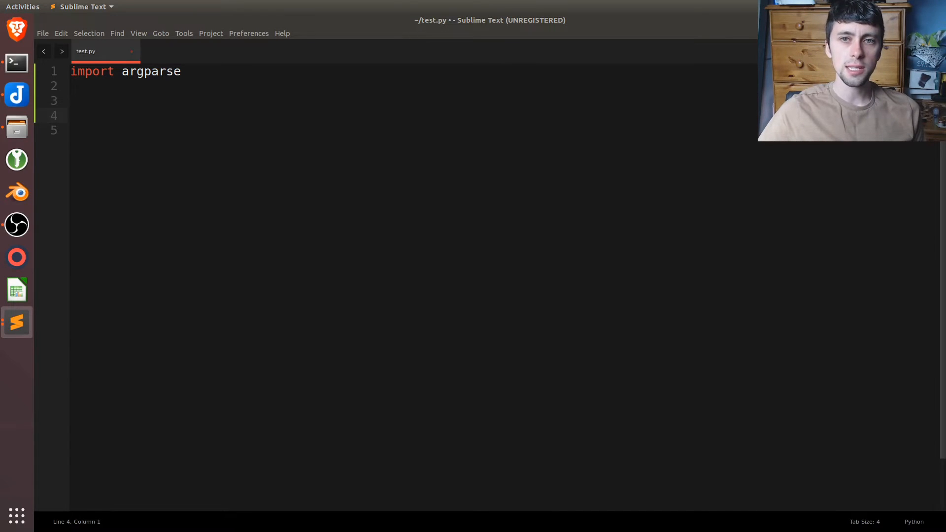
# Write 'ap = argparse.ArgumentParser()' on line 4 with blank lines after it.
pyautogui.write('ap = argparse.ArgumentParser()')
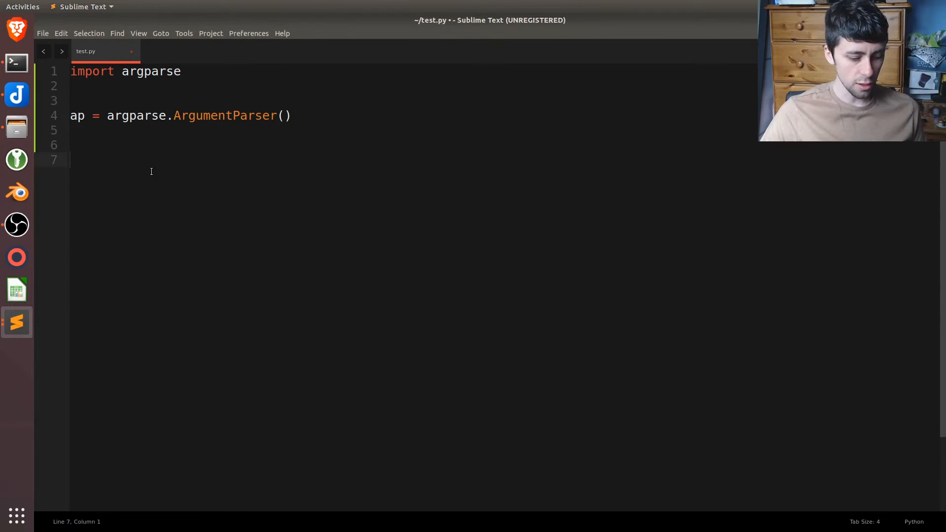
# Add the -d/--data string argument and start example lines '-d' and '-- data'.
pyautogui.write('ap.add_argument("-d", "--data", type=str,')
pyautogui.write('help="Path to data")')
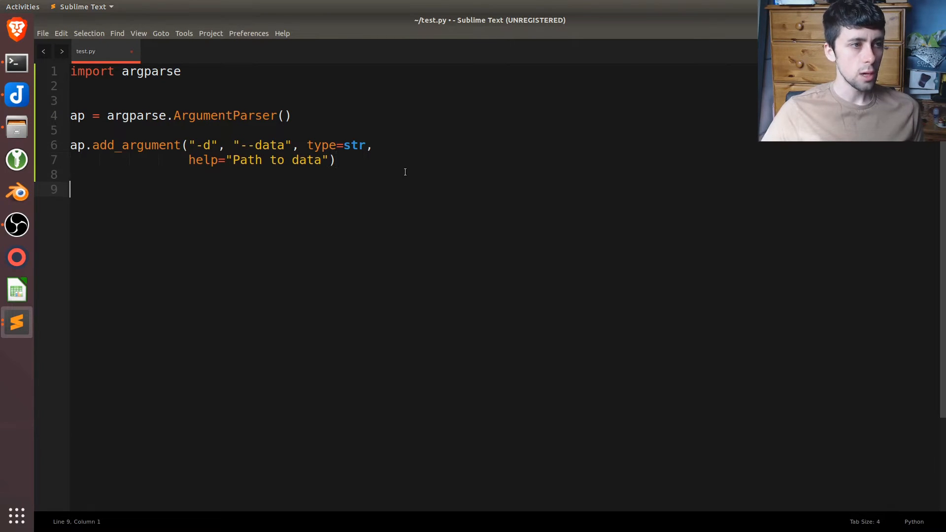
pyautogui.write('-d')
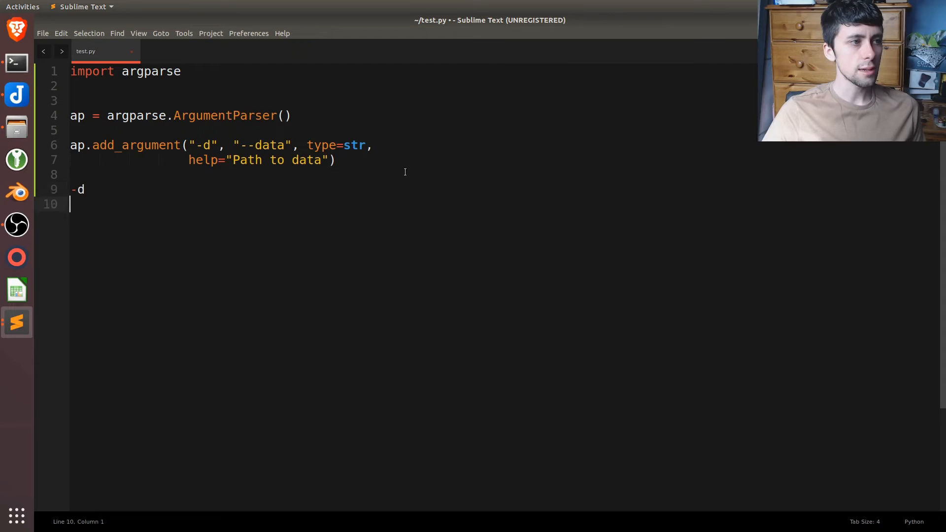
pyautogui.write('-- data')
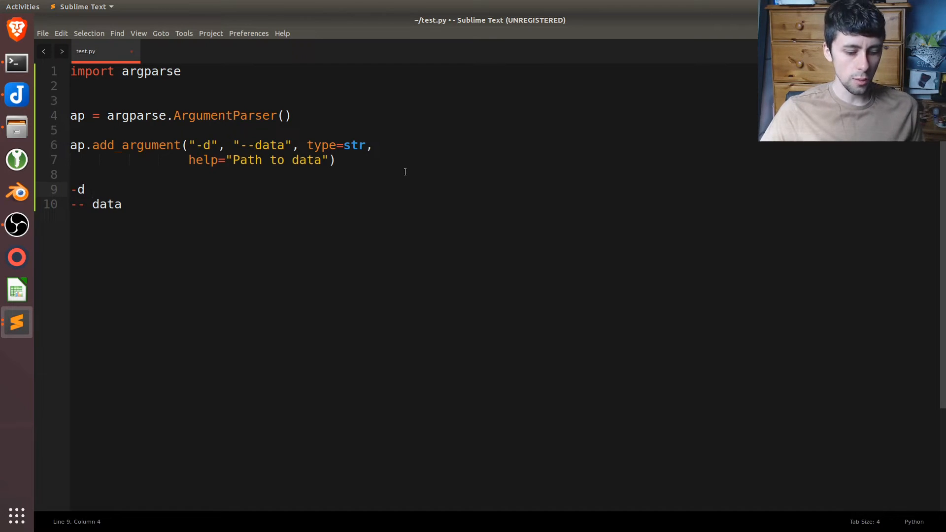
# Type 'somepath/me.png' after -d and copy it after '-- data'.
pyautogui.write('somepath')
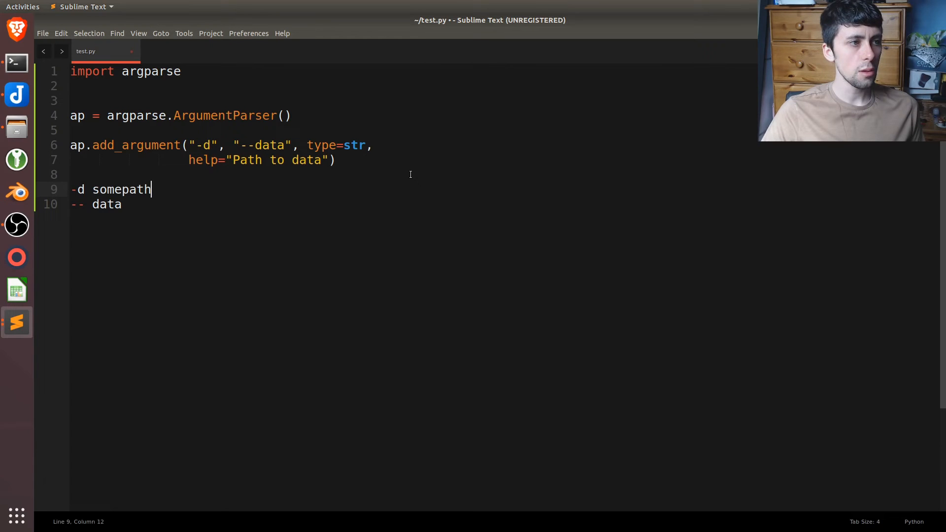
pyautogui.write('/')
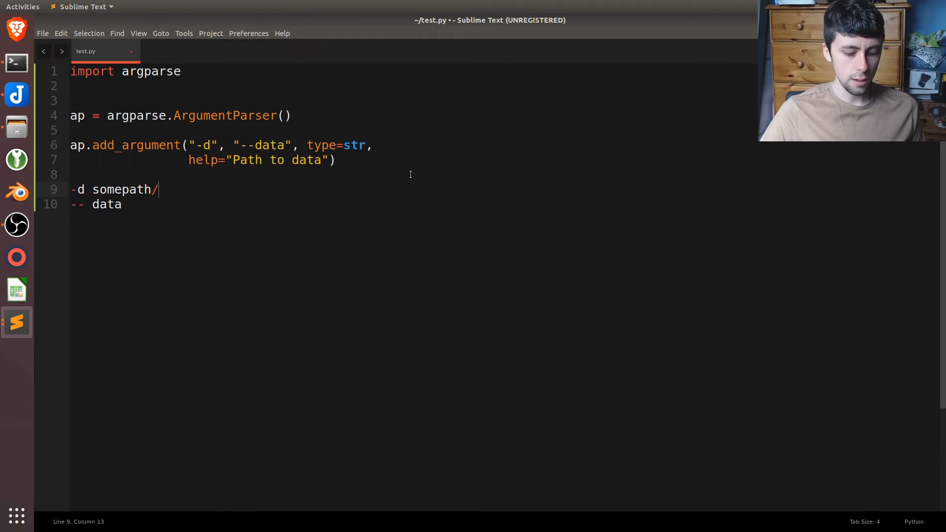
pyautogui.write('me.png')
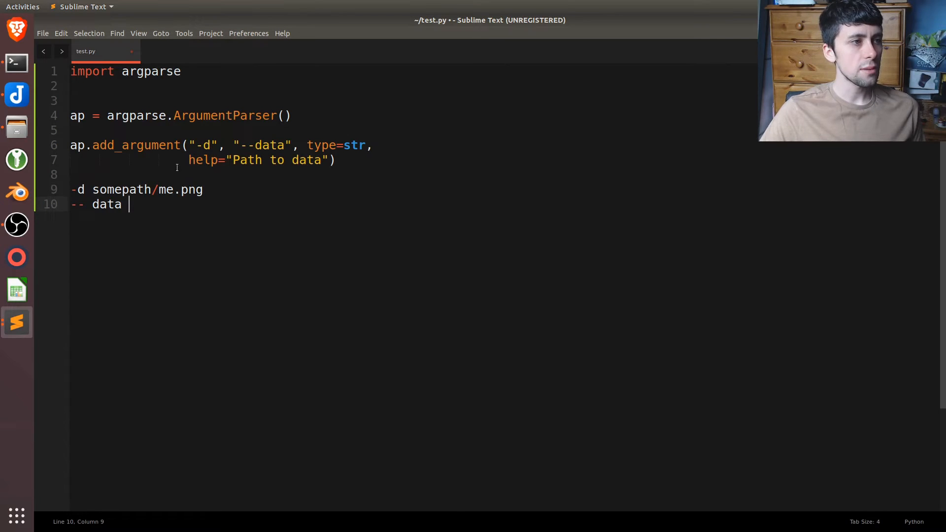
pyautogui.moveTo(93, 189); pyautogui.dragTo(127, 204)
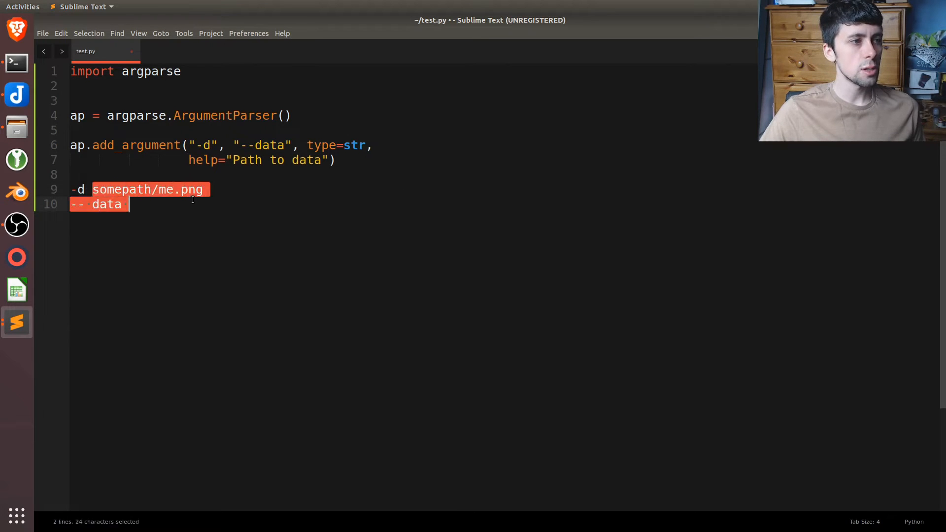
pyautogui.press('ctrl+c')
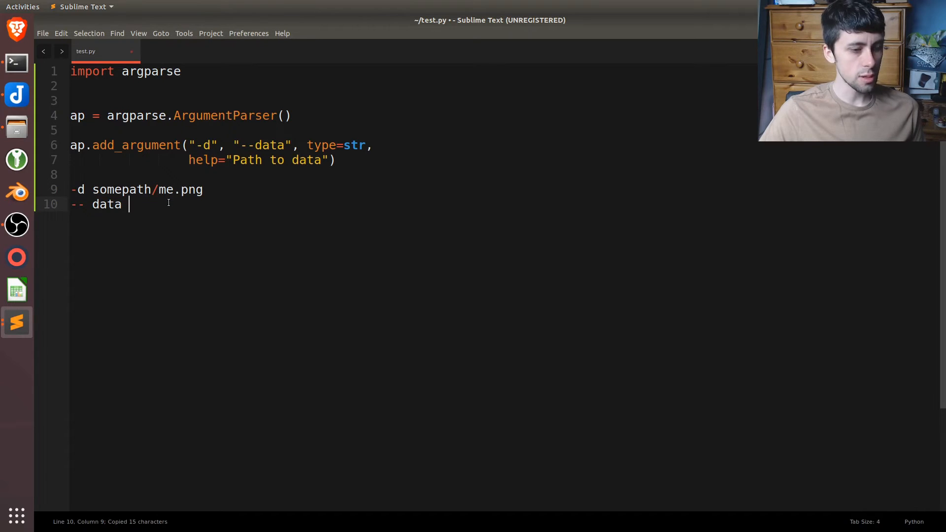
pyautogui.write('somepath/me.png')
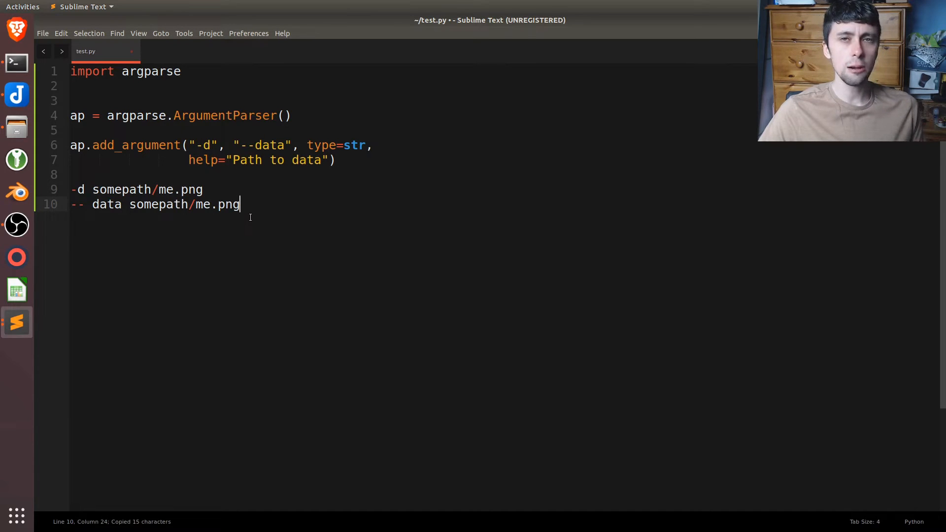
pyautogui.moveTo(71, 189); pyautogui.dragTo(238, 204)
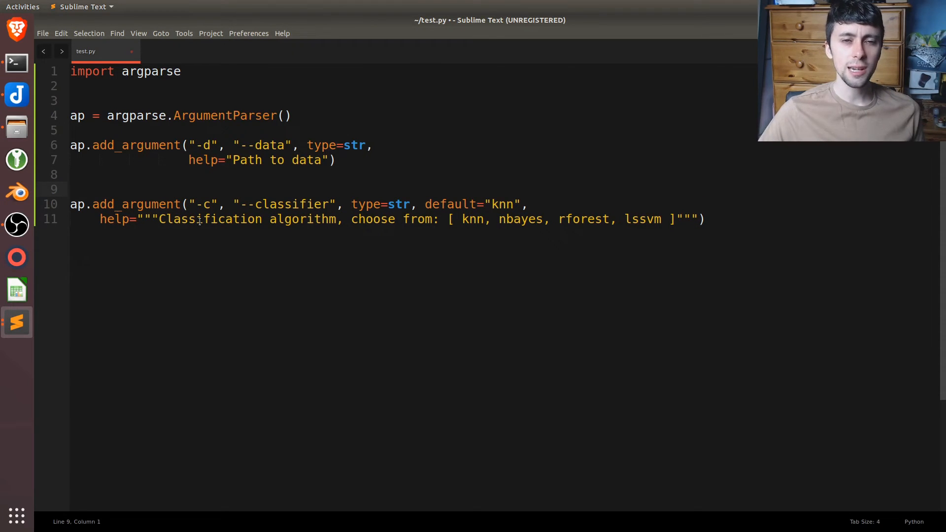
# Write the -c/--classifier option (default knn; help lists knn, nbayes, rforest, lssvm) and args = vars(ap.parse_args()).
pyautogui.click(71, 189)
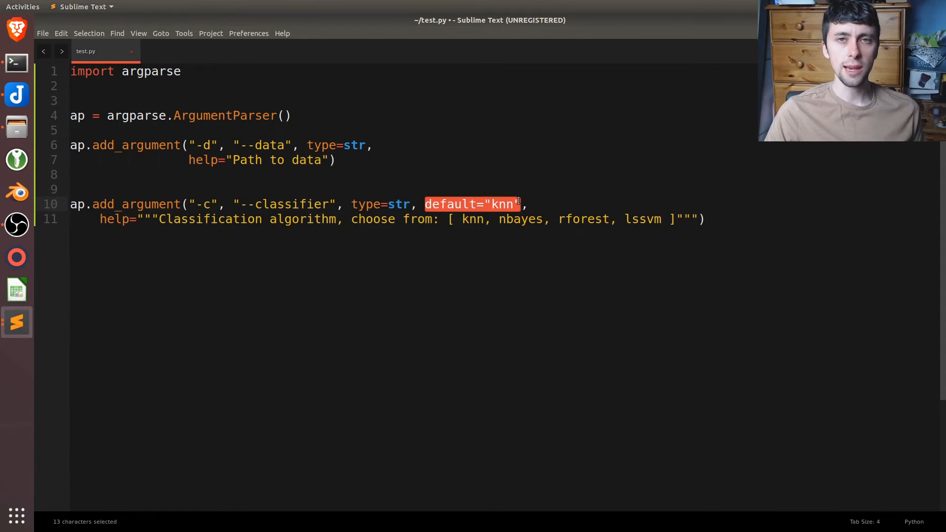
pyautogui.click(261, 145)
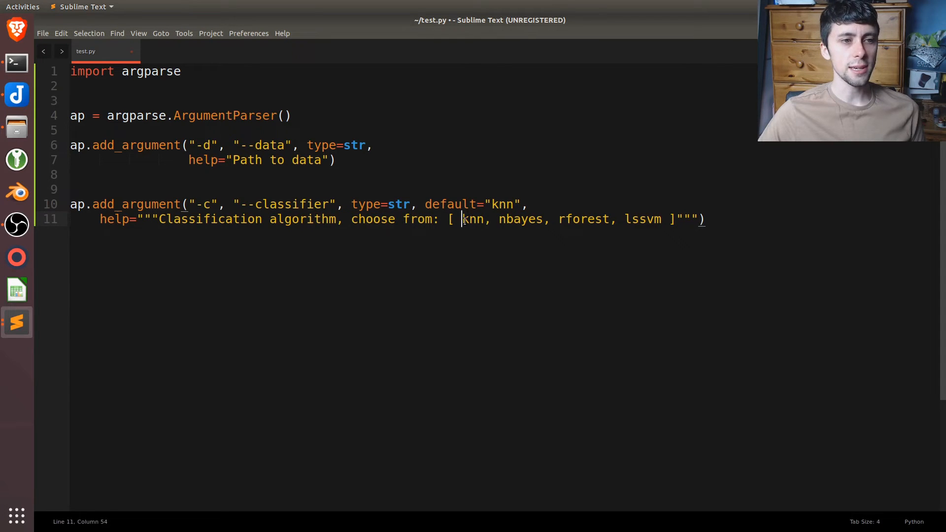
pyautogui.doubleClick(520, 219)
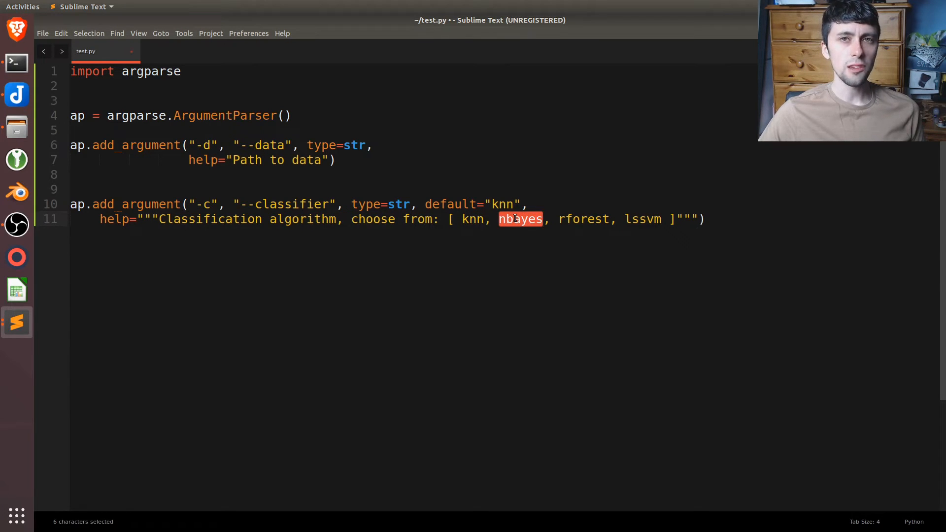
pyautogui.doubleClick(583, 218)
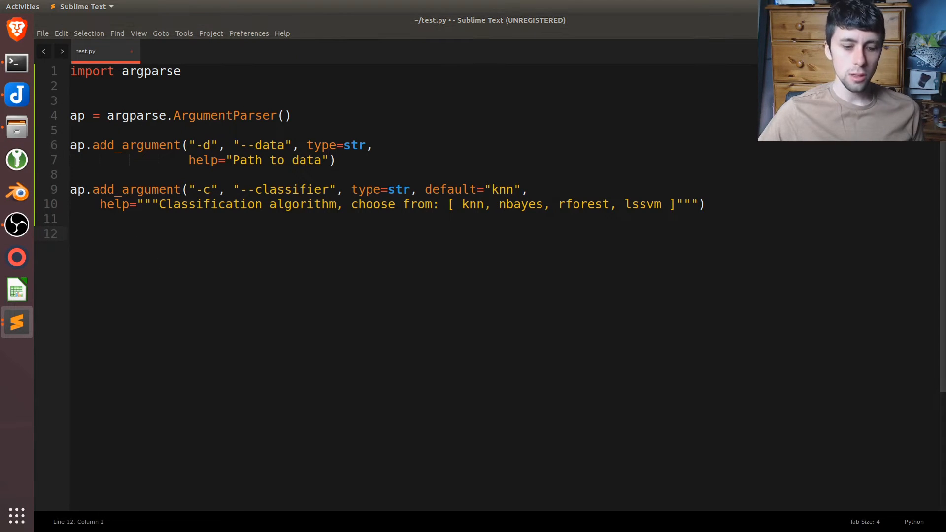
pyautogui.write('args = vars(ap.parse_args())')
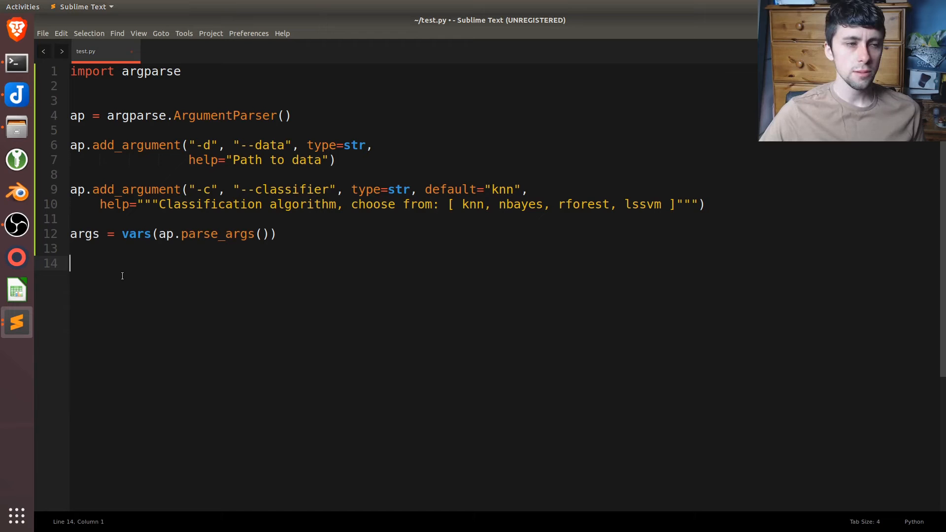
# Add blank lines below the args = vars(ap.parse_args()) line.
pyautogui.click(100, 174)
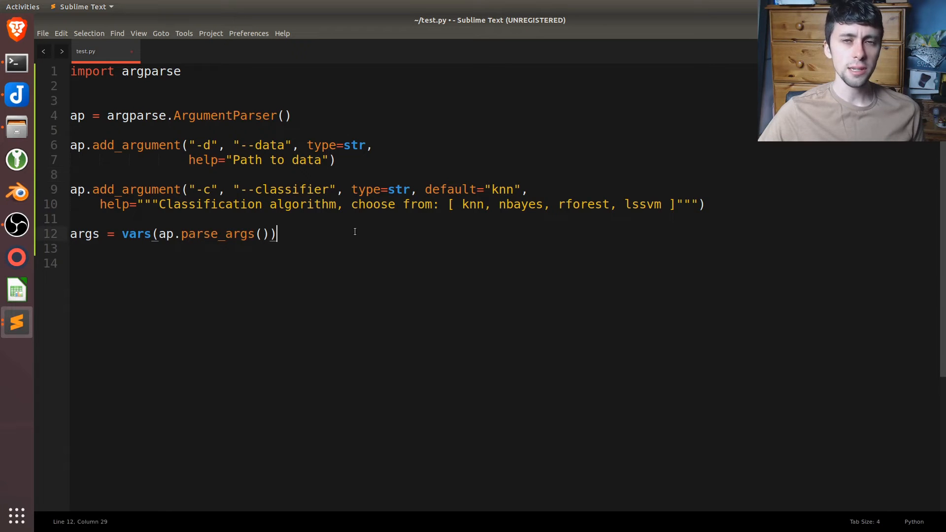
pyautogui.press('Return')
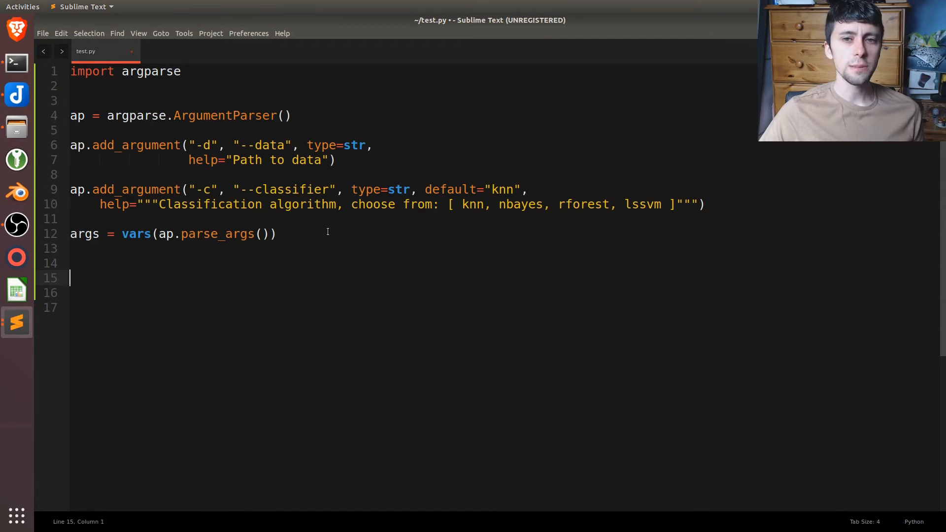
pyautogui.moveTo(733, 261)
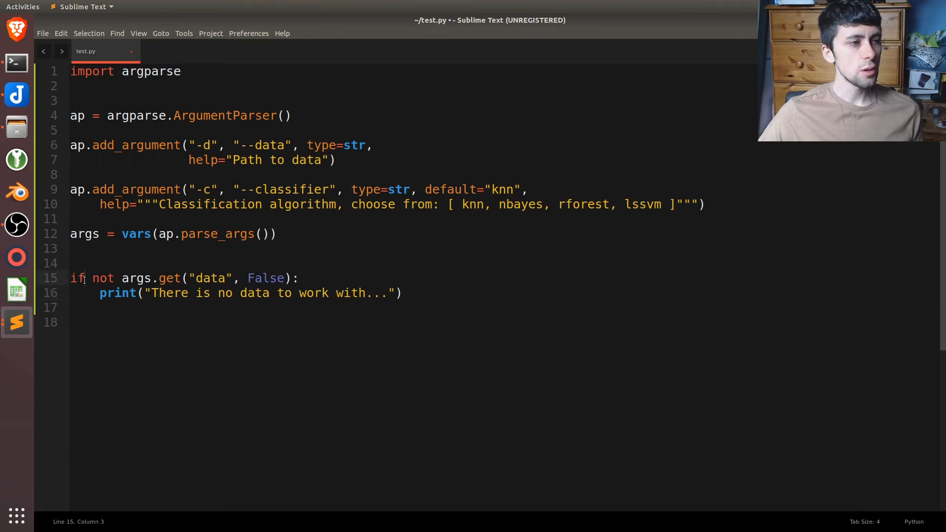
# Write if not args.get("data", False) printing "There is no data to work with...", then start new lines.
pyautogui.doubleClick(210, 277)
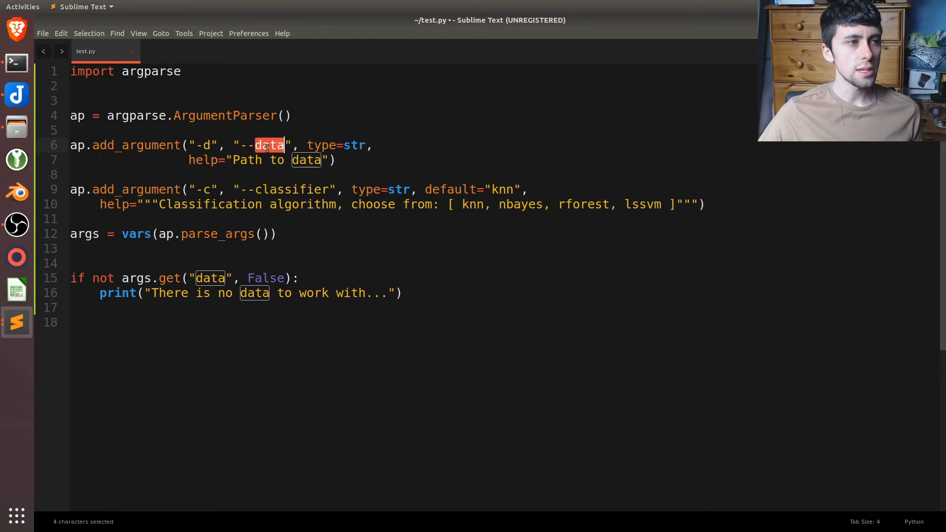
pyautogui.click(203, 278)
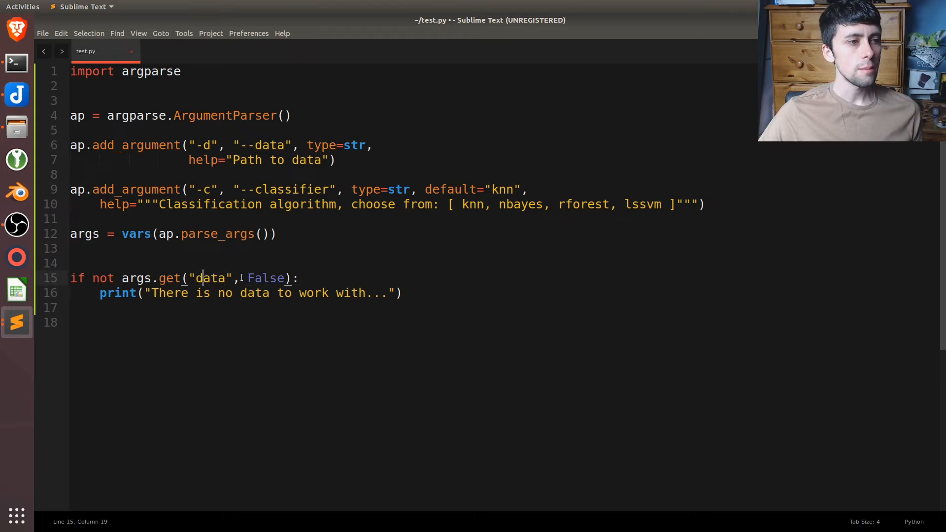
pyautogui.doubleClick(266, 278)
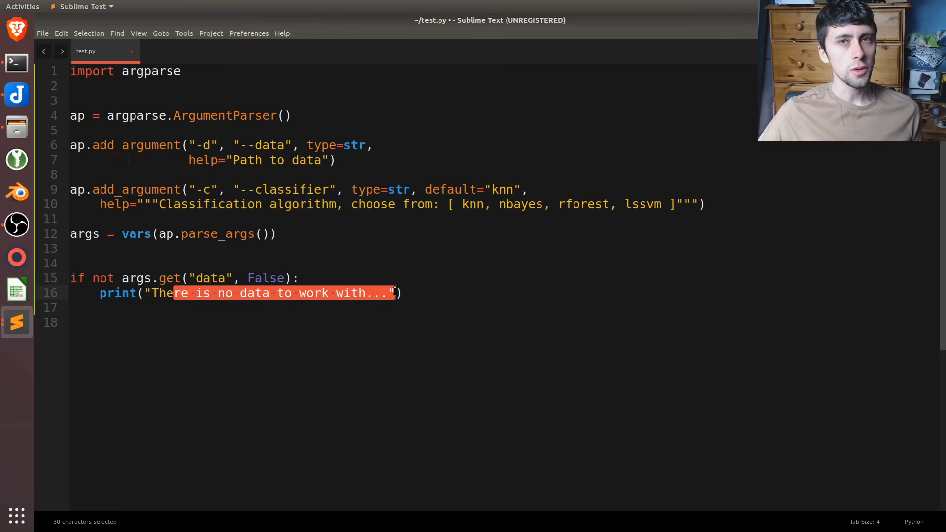
pyautogui.click(404, 293)
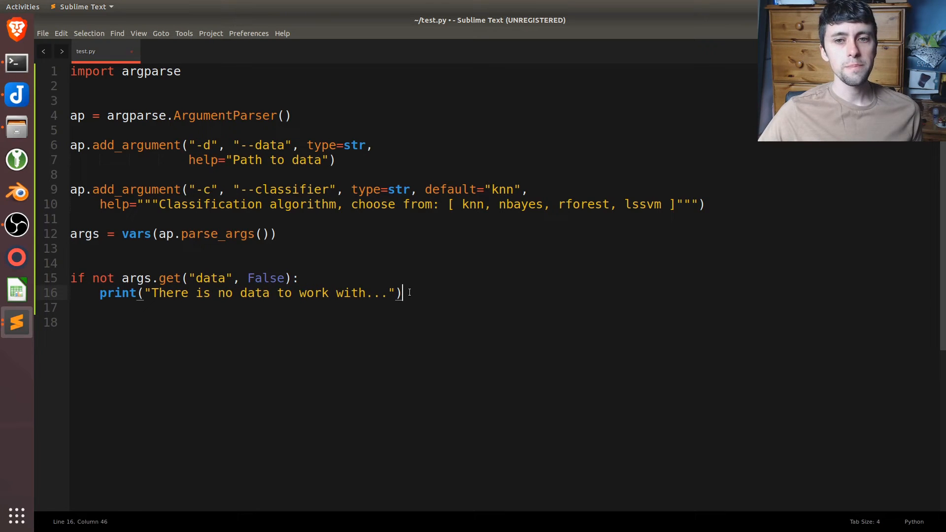
pyautogui.press('Return')
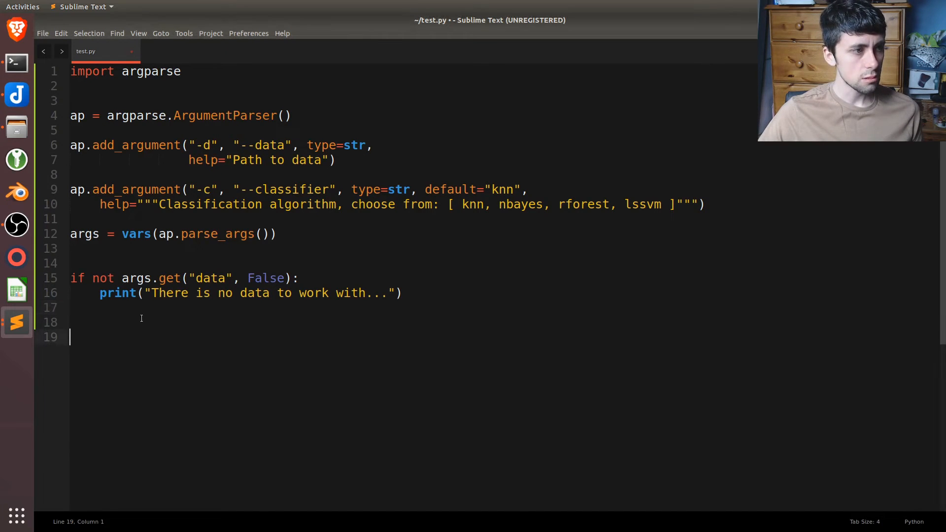
# Add an else branch printing Dataset and Algorithm from args["data"] and args["classifier"].
pyautogui.write('else:')
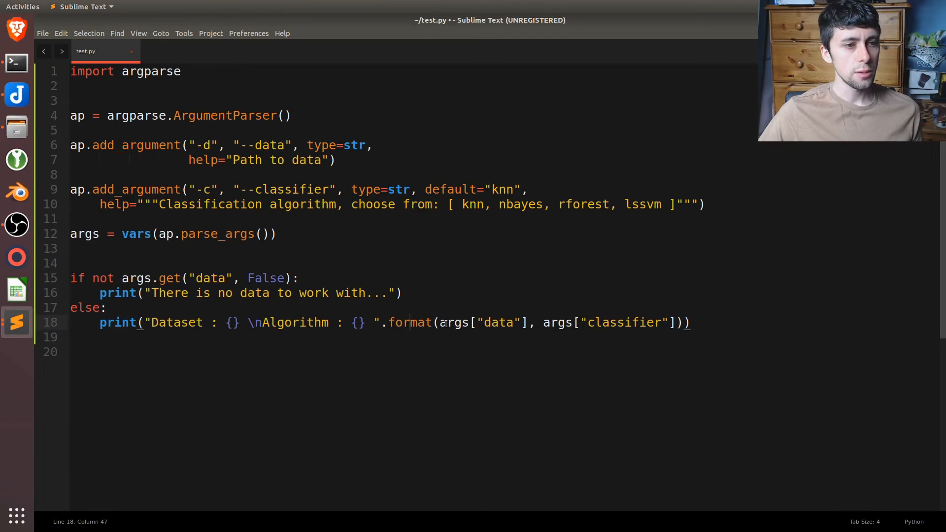
pyautogui.moveTo(441, 322); pyautogui.dragTo(526, 323)
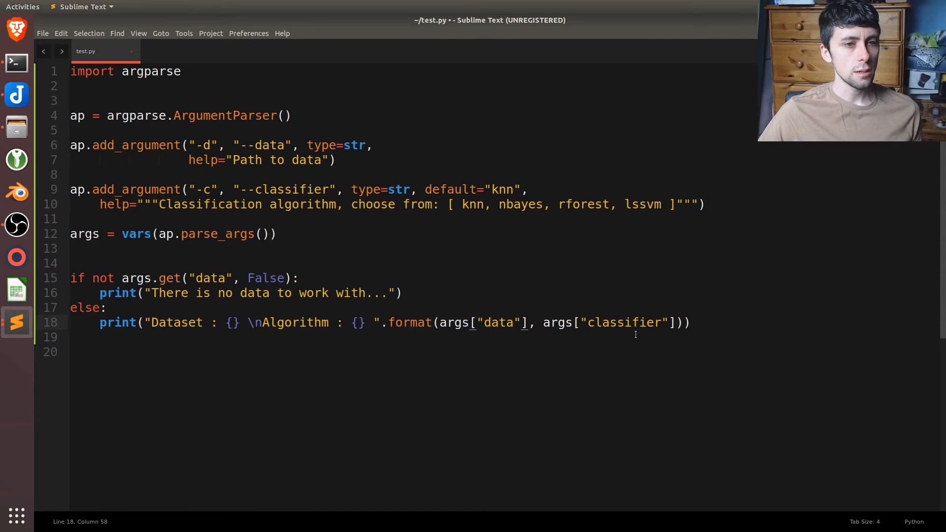
pyautogui.doubleClick(623, 322)
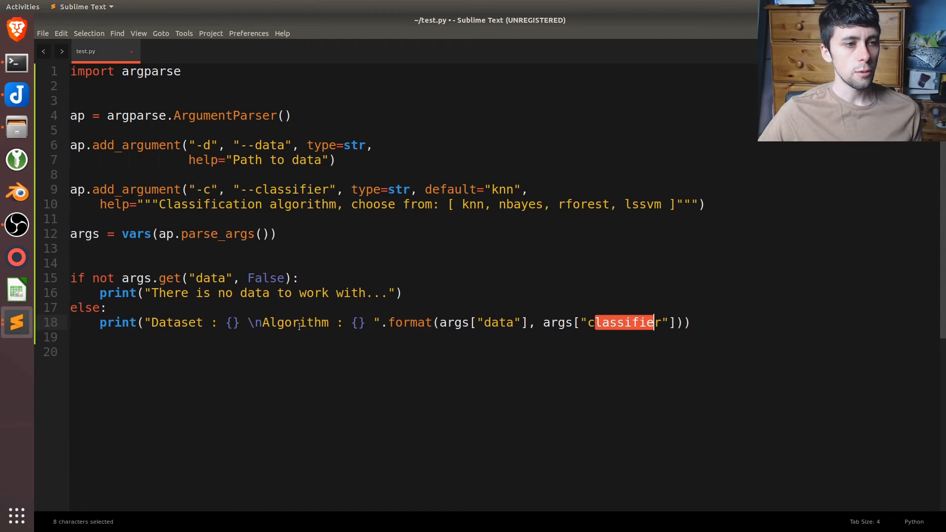
pyautogui.click(354, 322)
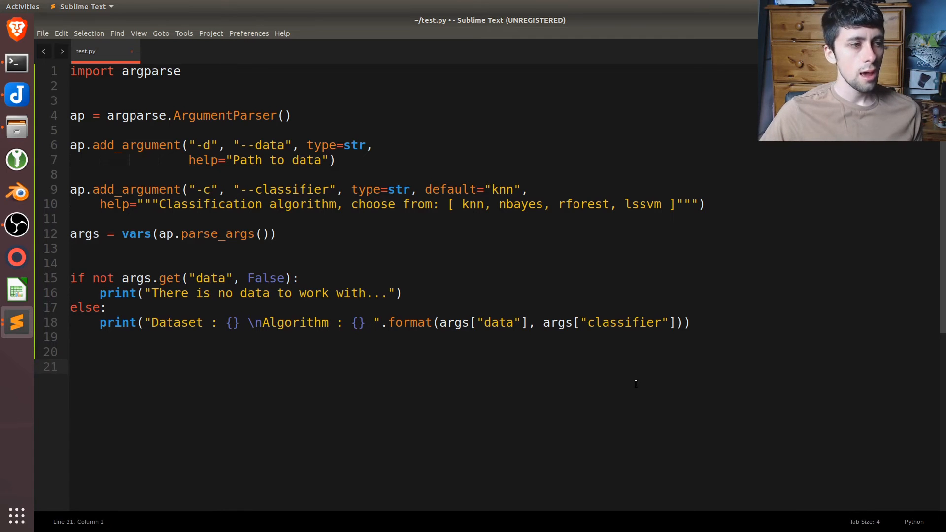
pyautogui.moveTo(609, 370)
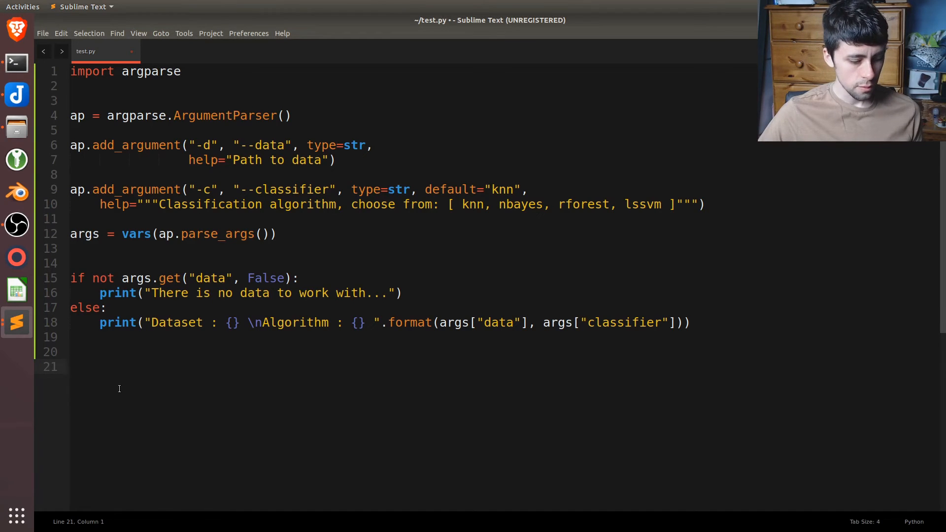
# Print args, args["classifier"] and args["data"] on lines 21–23, then save test.py.
pyautogui.write('print(args)')
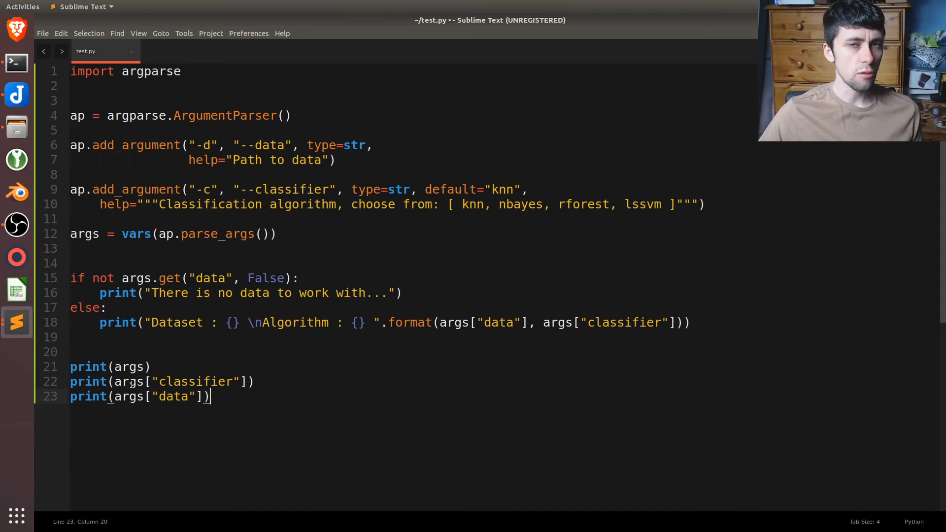
pyautogui.click(114, 234)
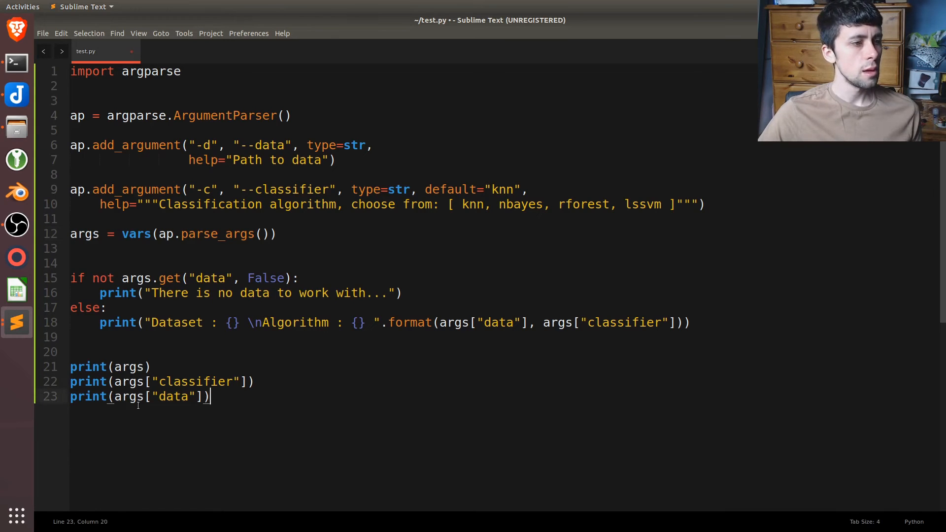
pyautogui.moveTo(107, 381); pyautogui.dragTo(210, 396)
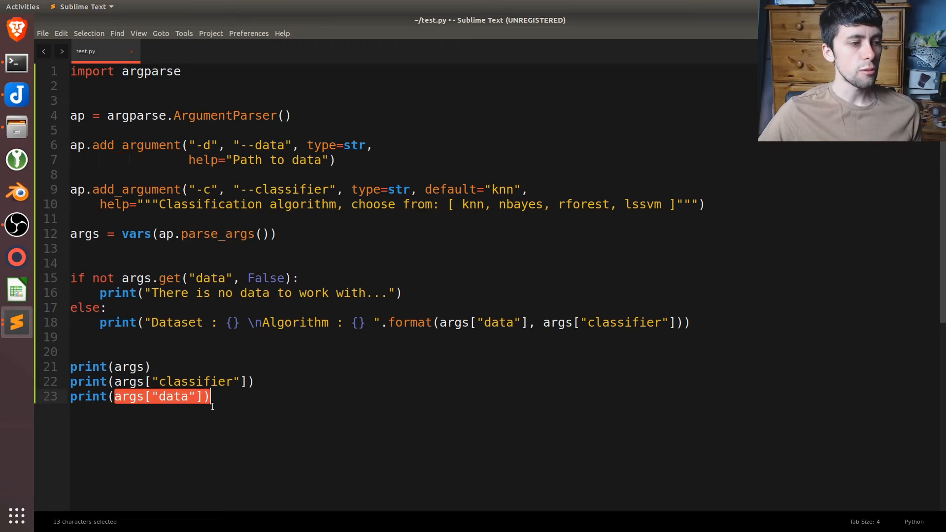
pyautogui.click(280, 403)
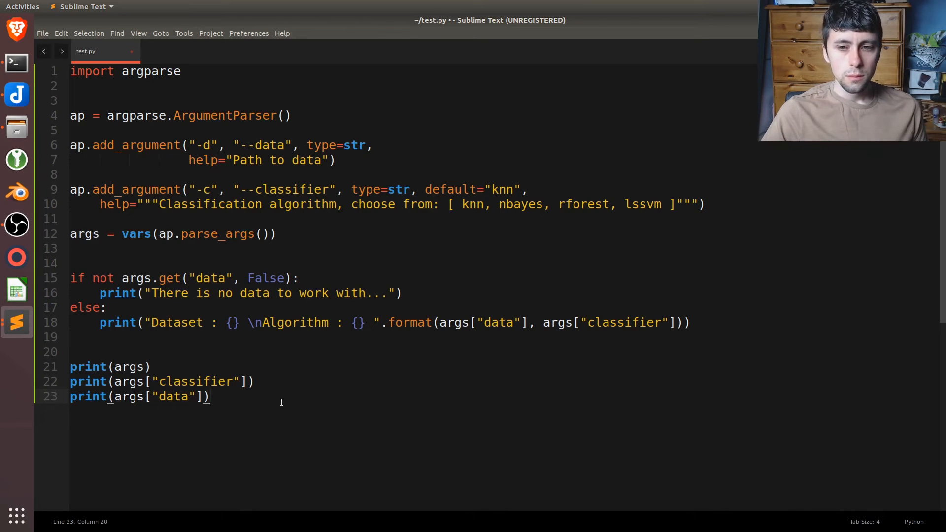
pyautogui.press('Enter')
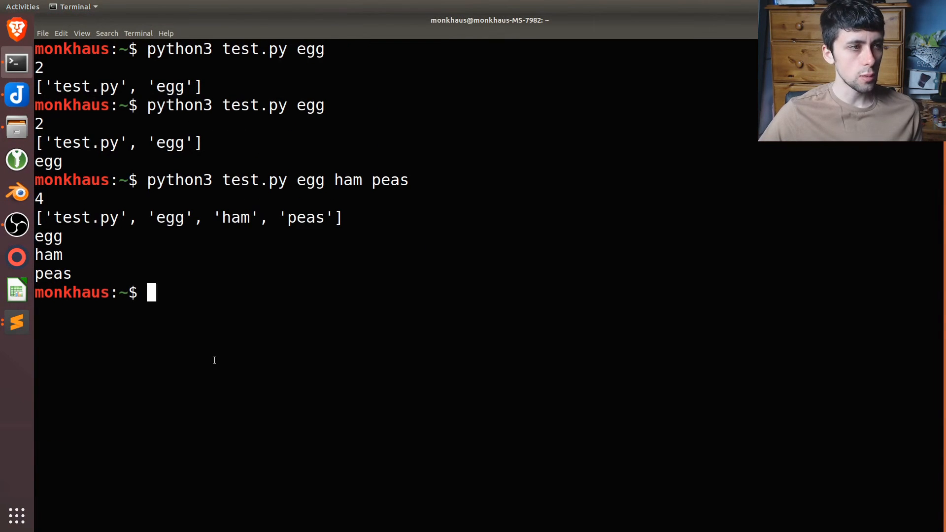
# Run python3 test.py without arguments, showing the no-data message and default knn classifier.
pyautogui.write('python3 te')
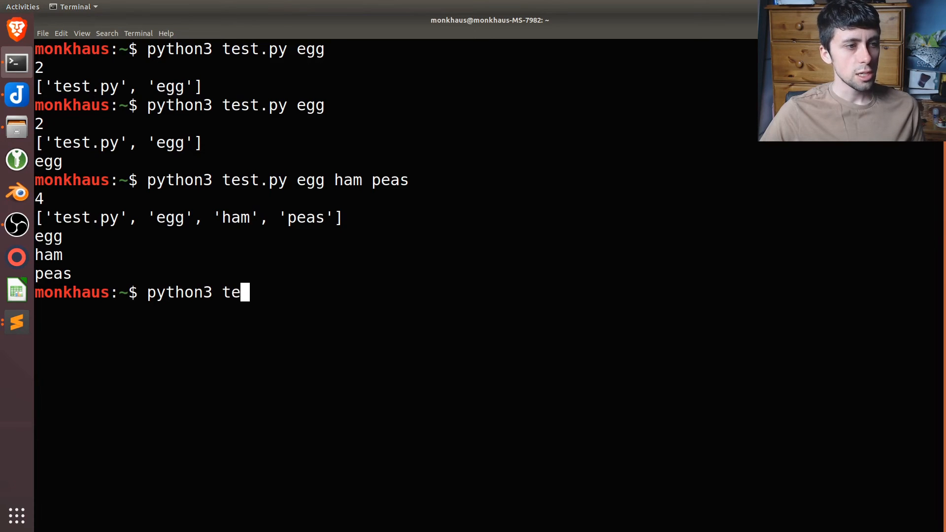
pyautogui.write('st.p')
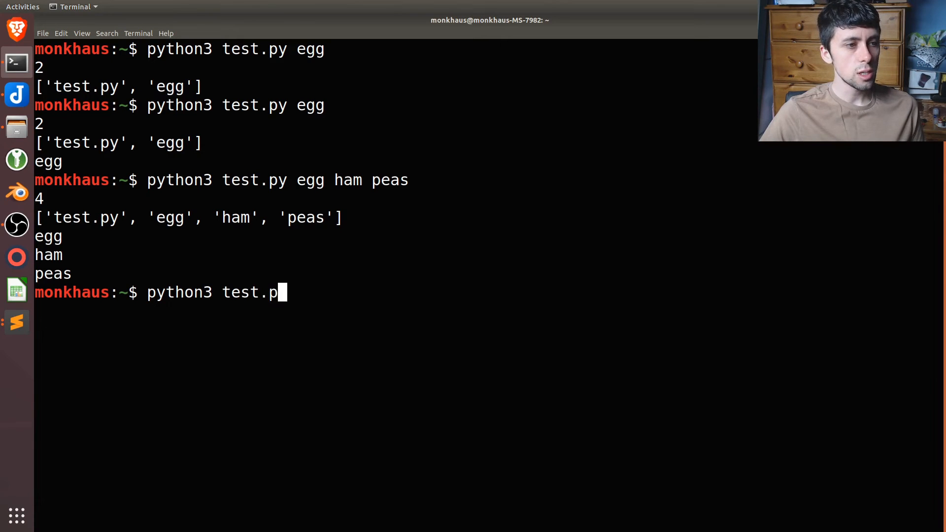
pyautogui.write('y')
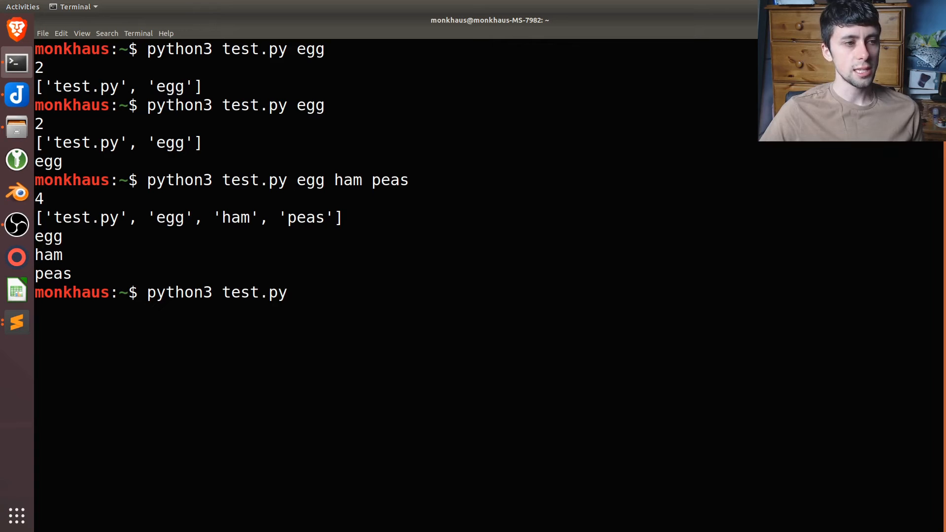
pyautogui.press('Return')
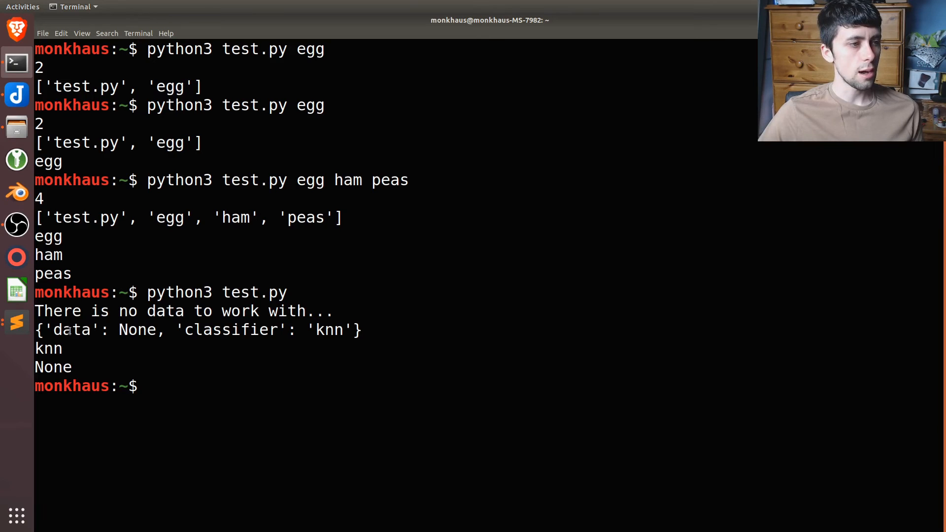
pyautogui.doubleClick(73, 330)
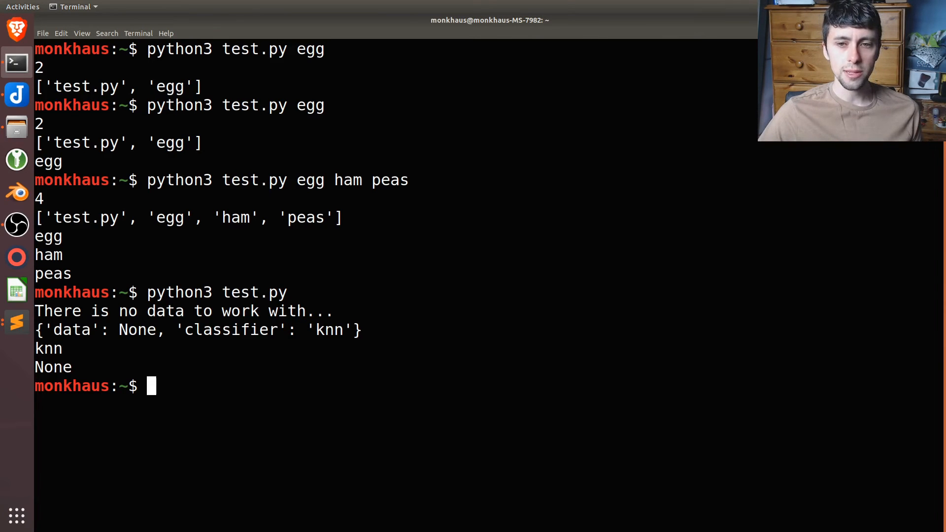
pyautogui.click(22, 6)
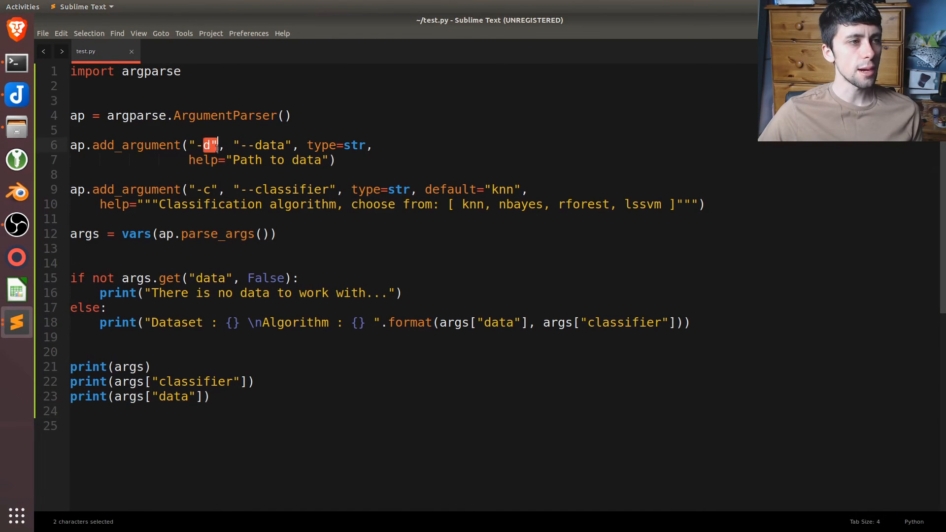
# Enter python3 test.py -d data/monkhaus.txt -c at the terminal prompt.
pyautogui.click(15, 63)
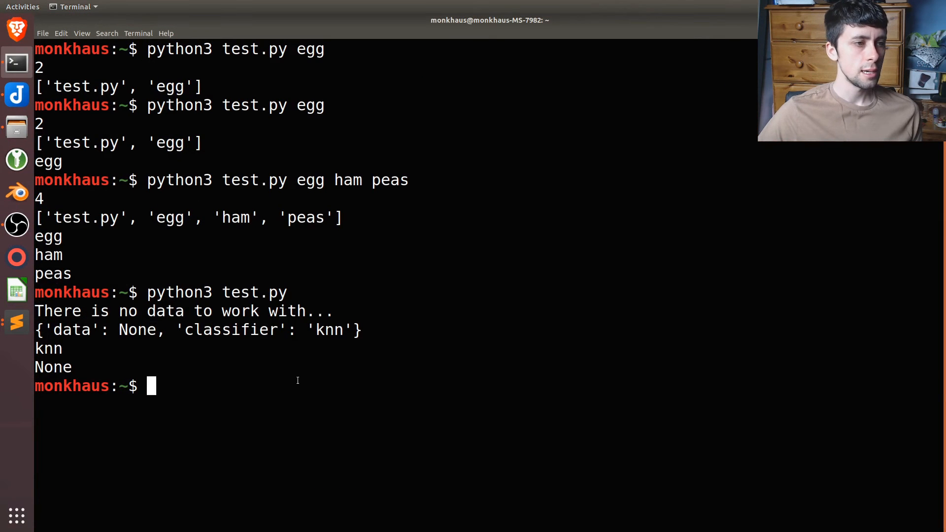
pyautogui.write('python3 test.py')
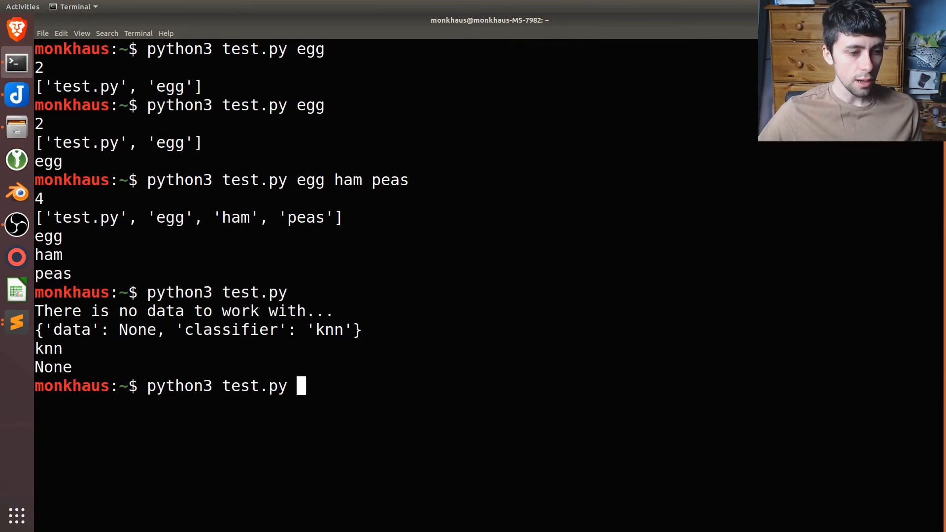
pyautogui.write('-d')
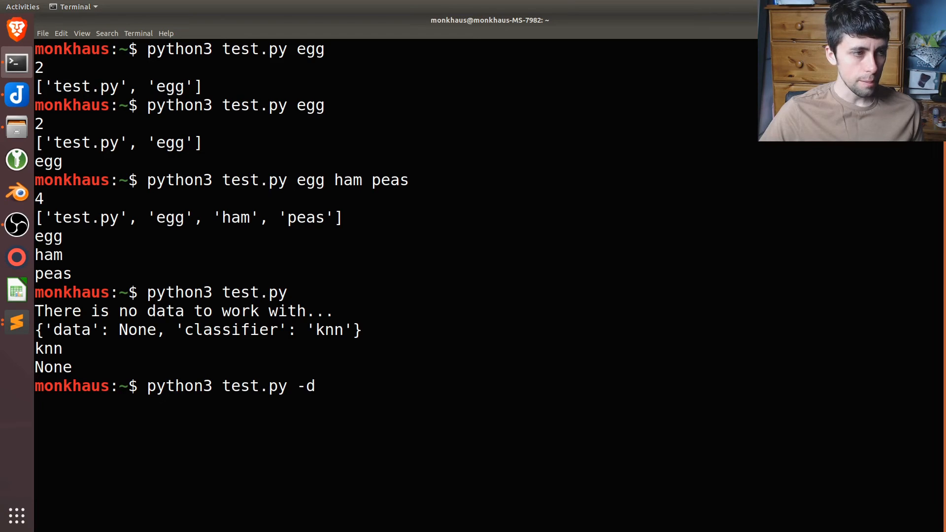
pyautogui.write('/')
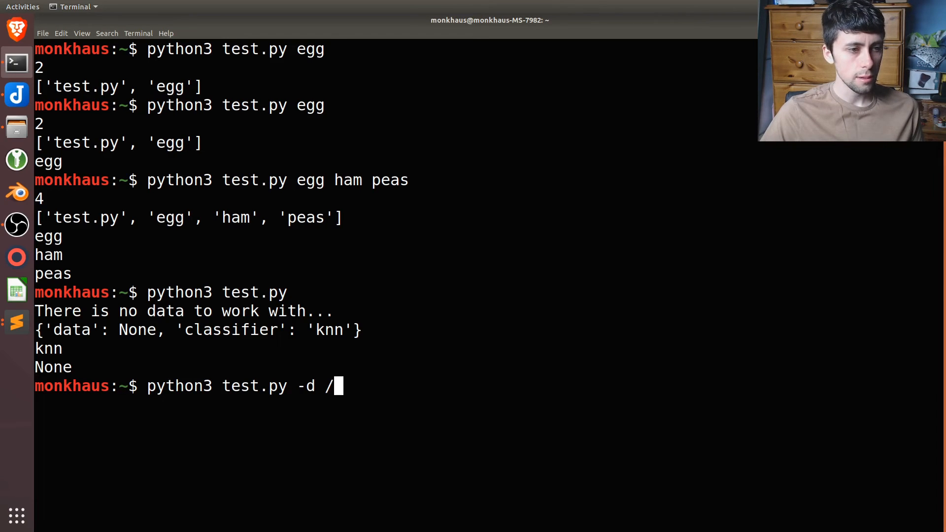
pyautogui.write('data/')
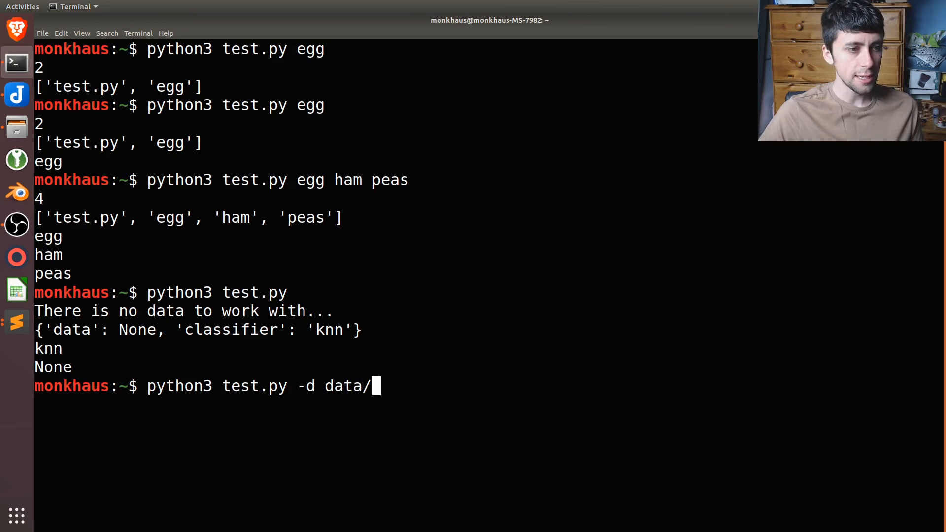
pyautogui.write('to')
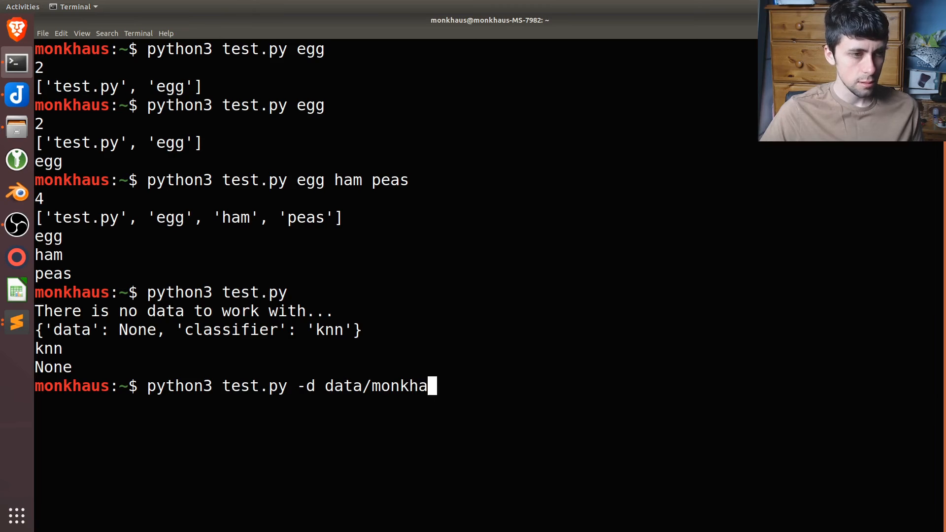
pyautogui.write('us.txt')
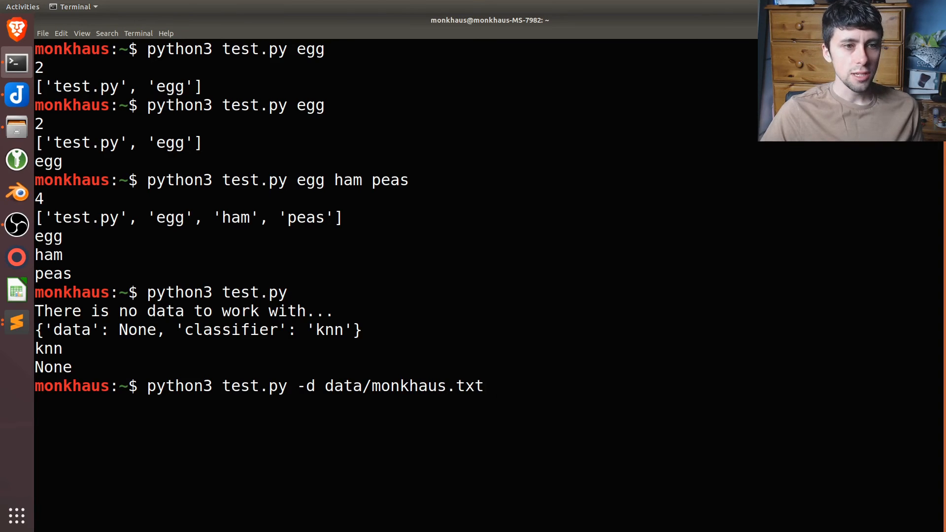
pyautogui.write('-c')
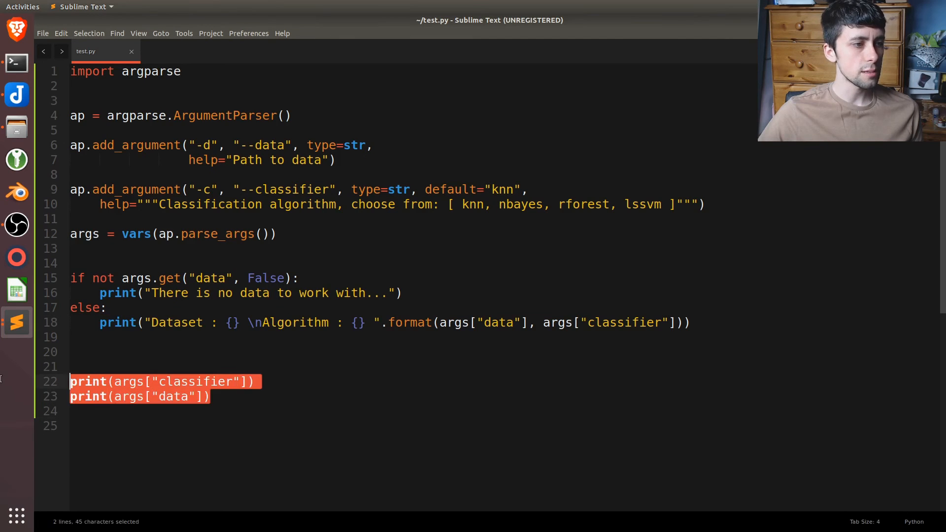
# Delete the leftover classifier and data print lines 22–23 from test.py.
pyautogui.press('Delete')
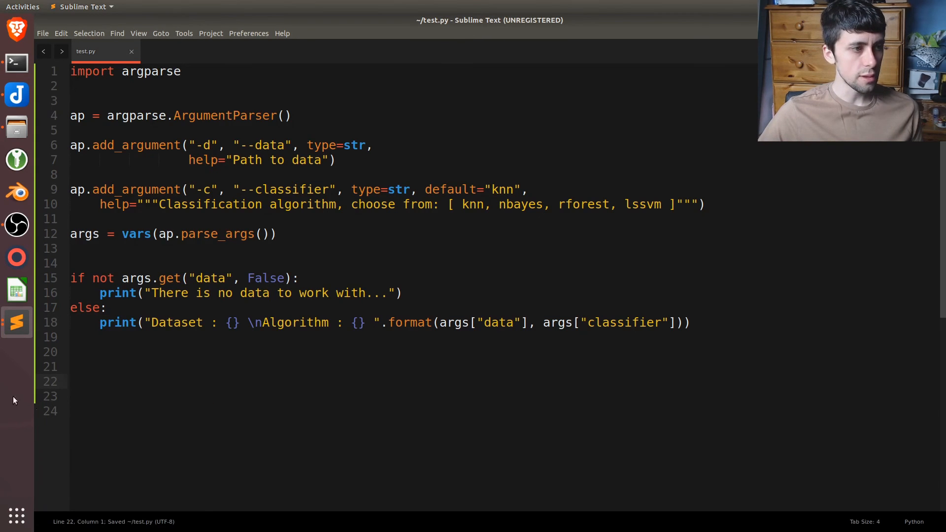
pyautogui.click(16, 62)
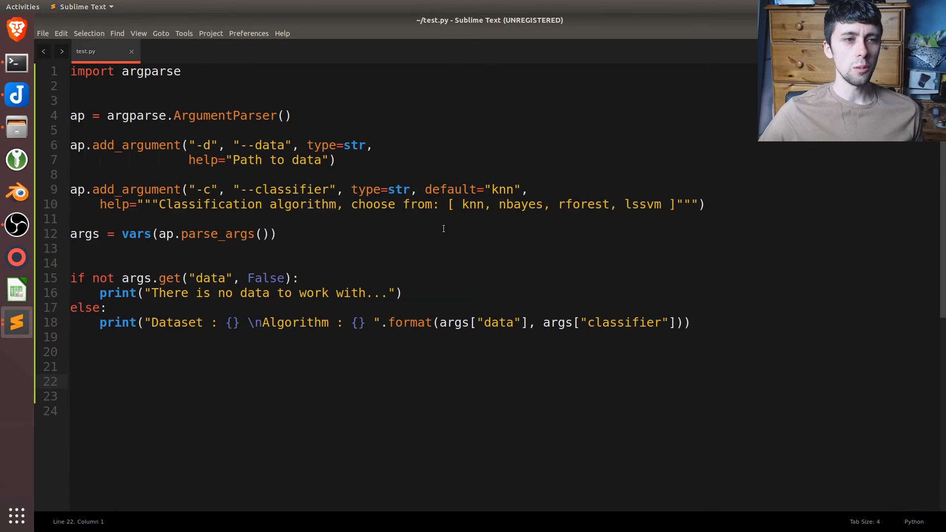
pyautogui.moveTo(470, 204); pyautogui.dragTo(660, 204)
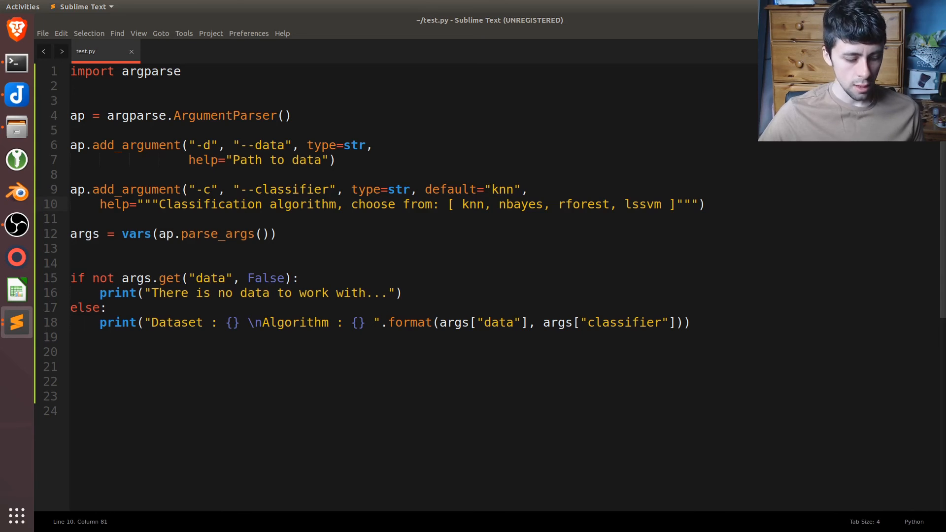
pyautogui.click(121, 381)
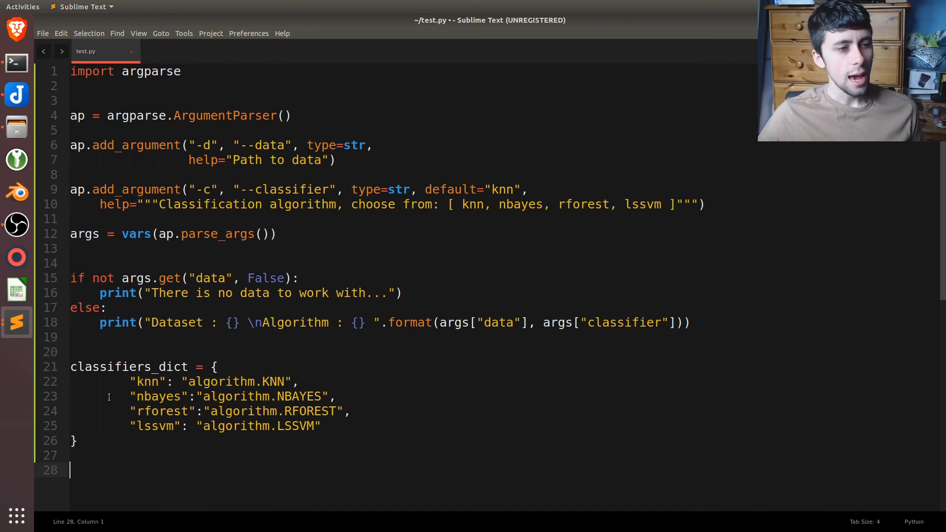
# Try a cv2. prefix on the knn value in classifiers_dict, then revert it.
pyautogui.click(223, 382)
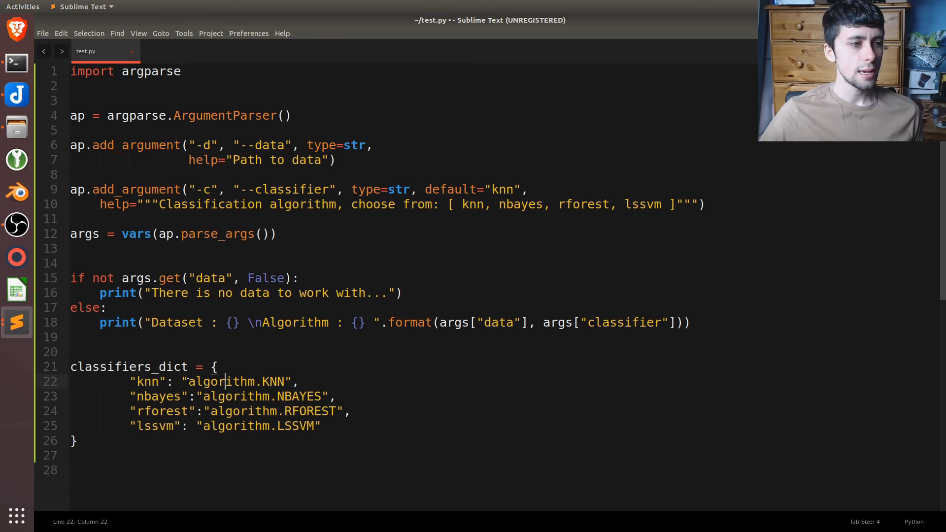
pyautogui.write('cv2.')
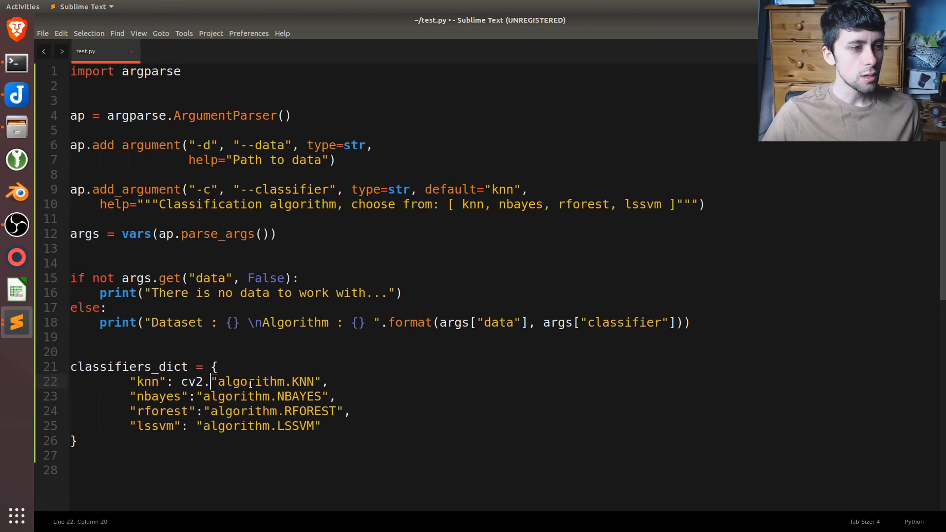
pyautogui.write('KNN')
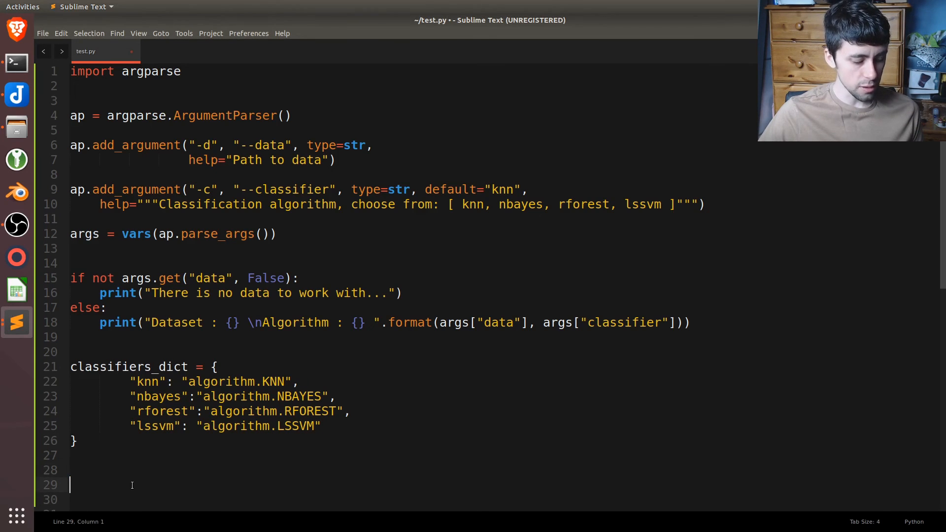
# Add print(classifiers_dict[ args["classifier"] ]) on line 29 and highlight the dictionary and key.
pyautogui.write('print(classifiers_dict[ args["classifier"] ])')
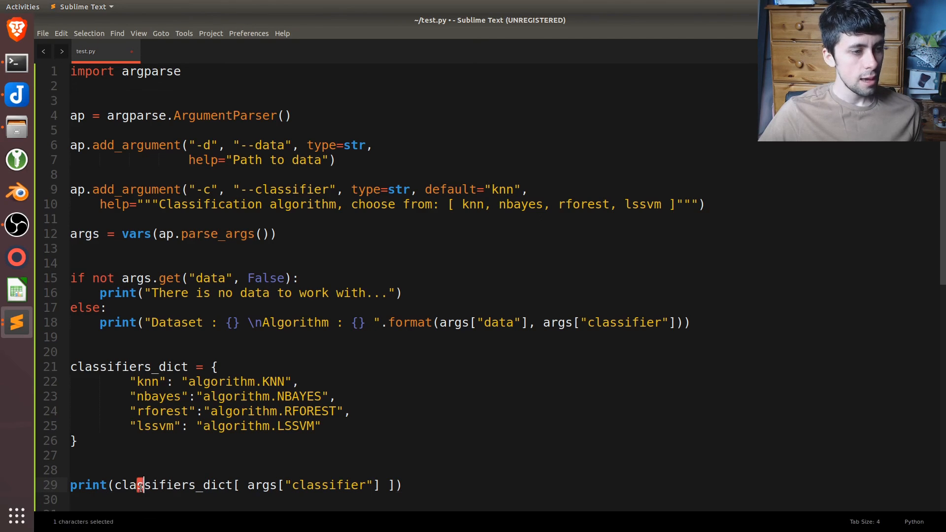
pyautogui.doubleClick(175, 484)
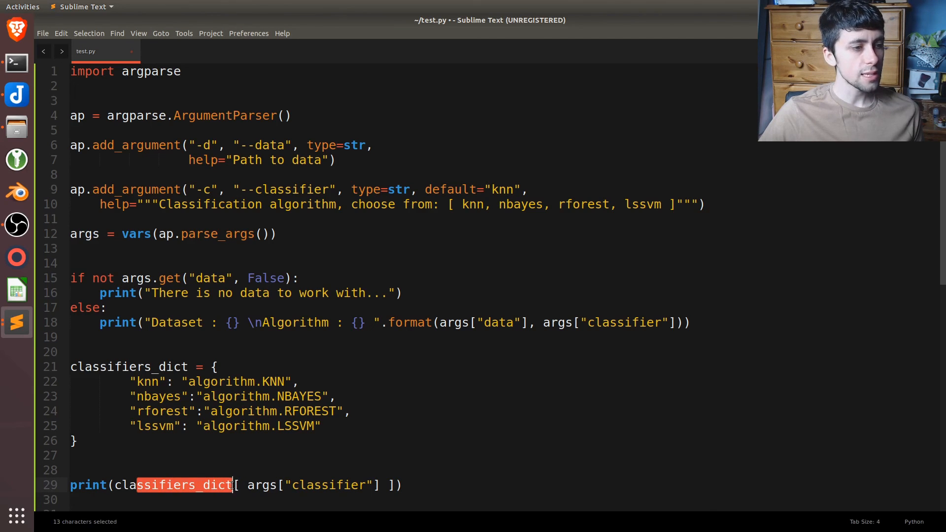
pyautogui.doubleClick(310, 485)
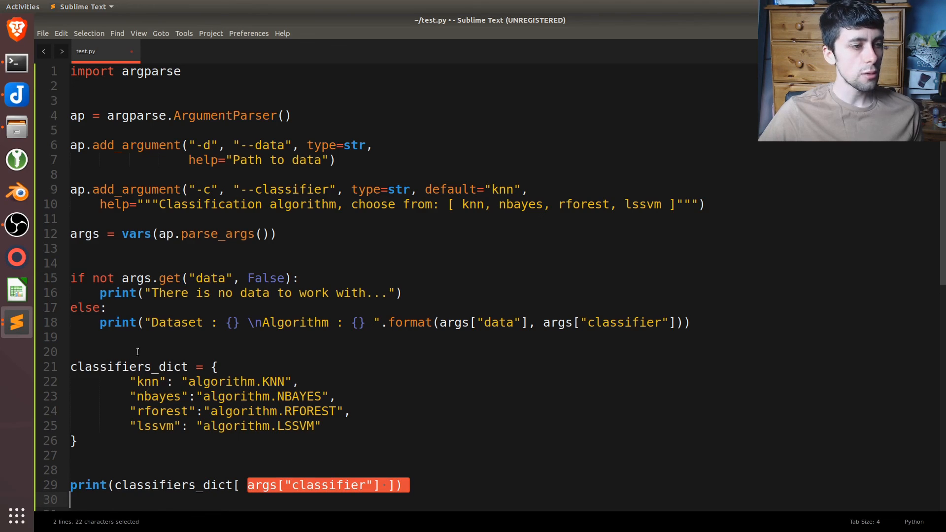
pyautogui.doubleClick(158, 396)
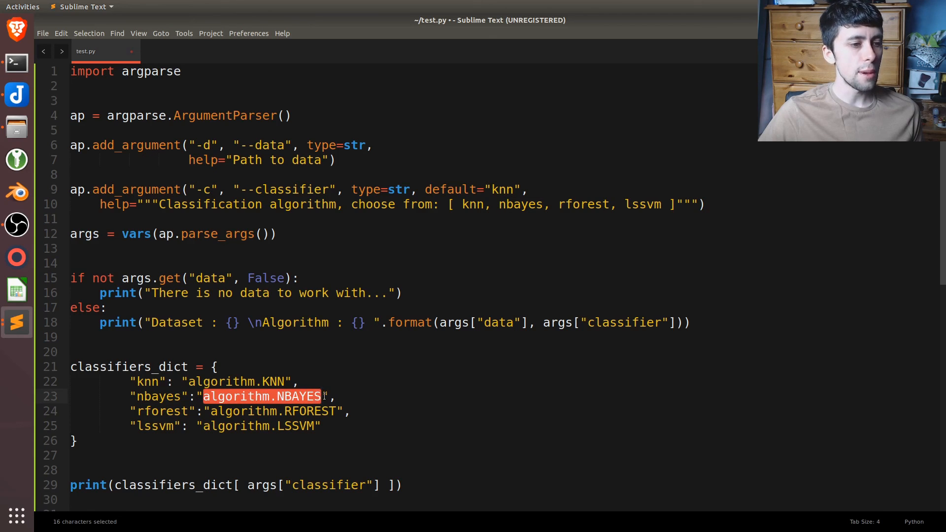
pyautogui.click(323, 396)
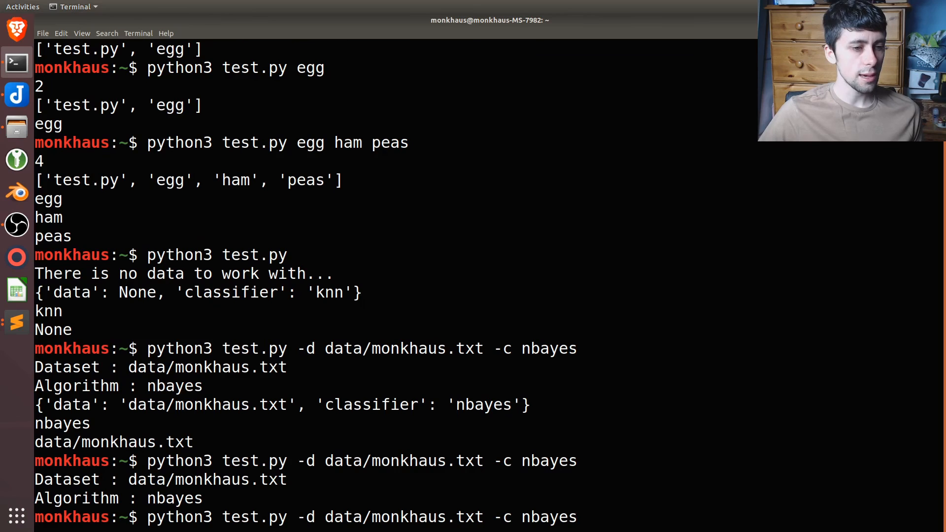
# Rerun test.py -d data/monkhaus.txt -c nbayes and point out the algorithm.NBAYES output.
pyautogui.press('Return')
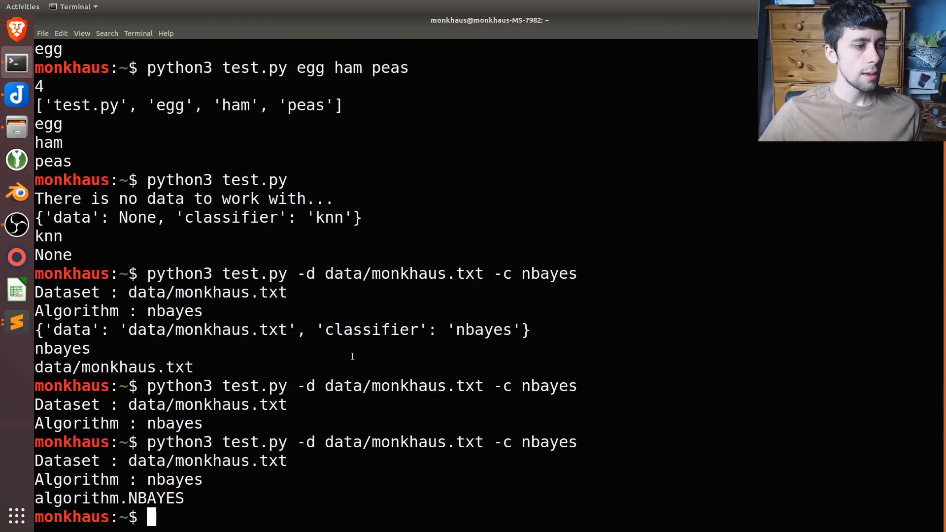
pyautogui.doubleClick(110, 497)
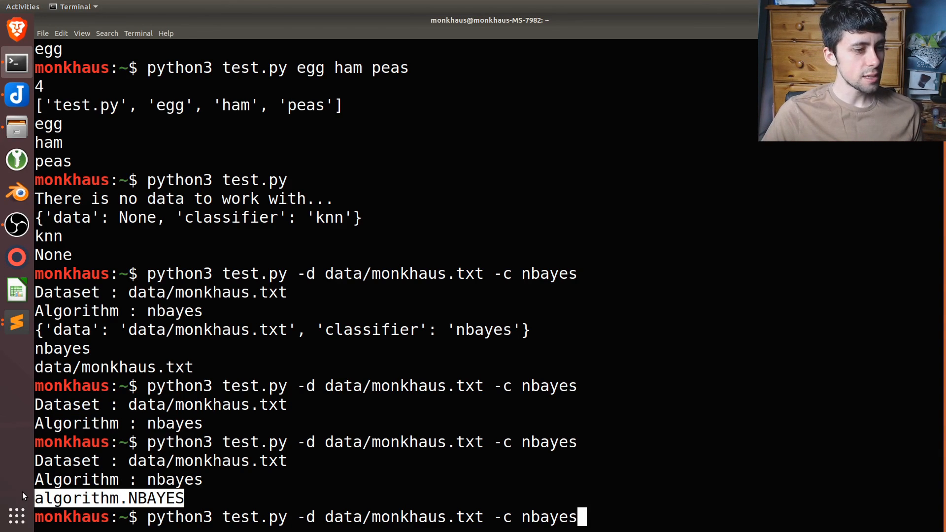
# Show python3 test.py --help and point out -d, the classifier description and rforest.
pyautogui.press('BackSpace')
pyautogui.write('python3 test.py --help')
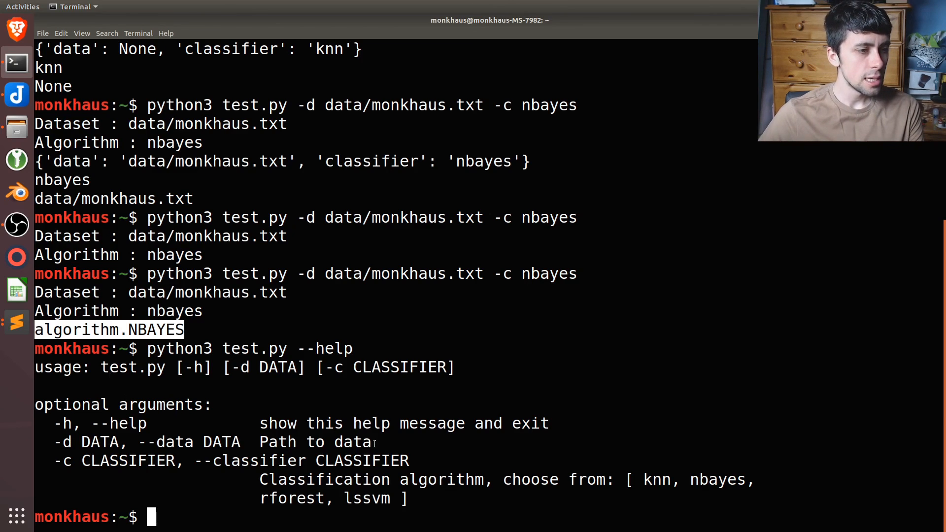
pyautogui.doubleClick(308, 441)
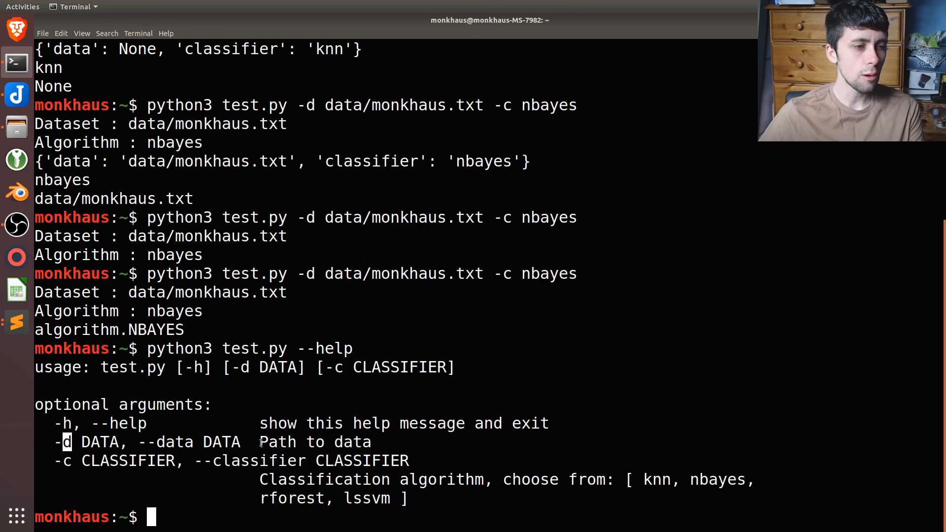
pyautogui.doubleClick(314, 441)
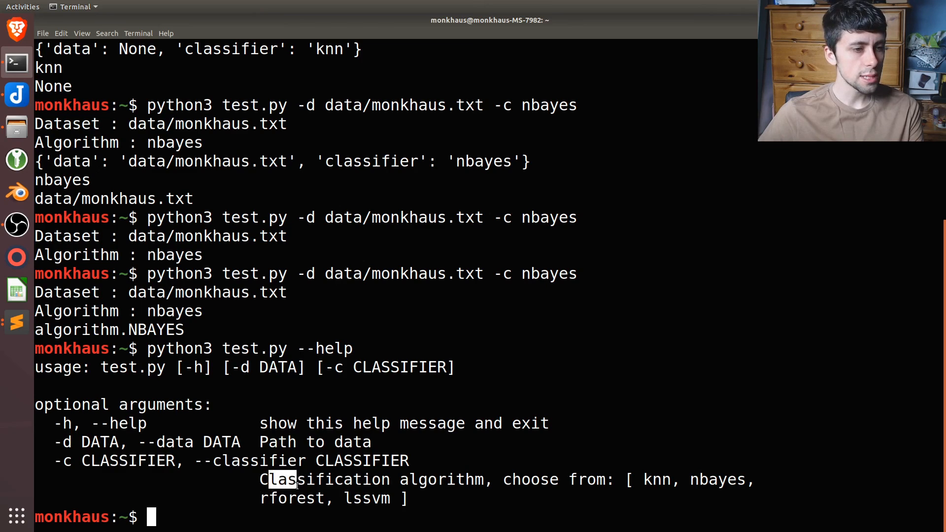
pyautogui.doubleClick(295, 497)
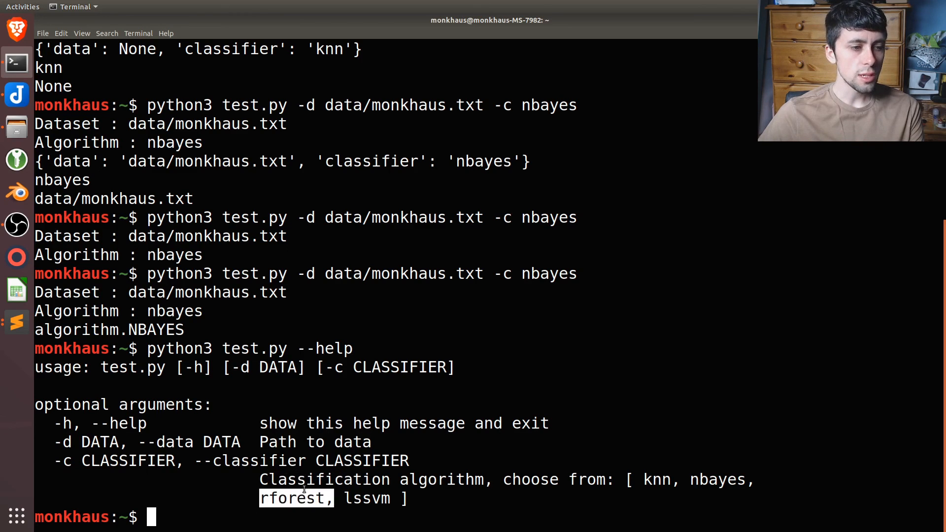